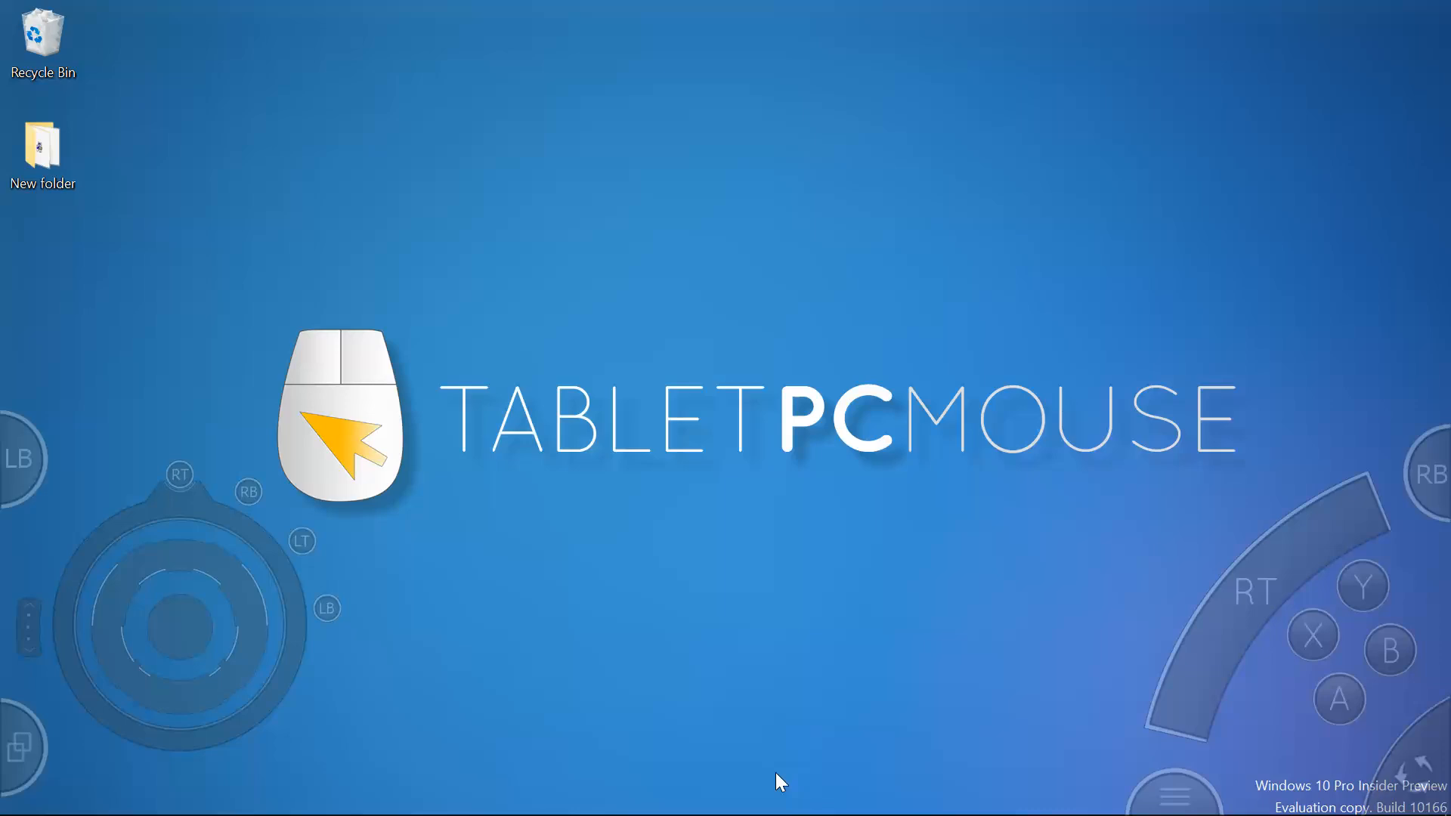
pyautogui.moveTo(772, 529)
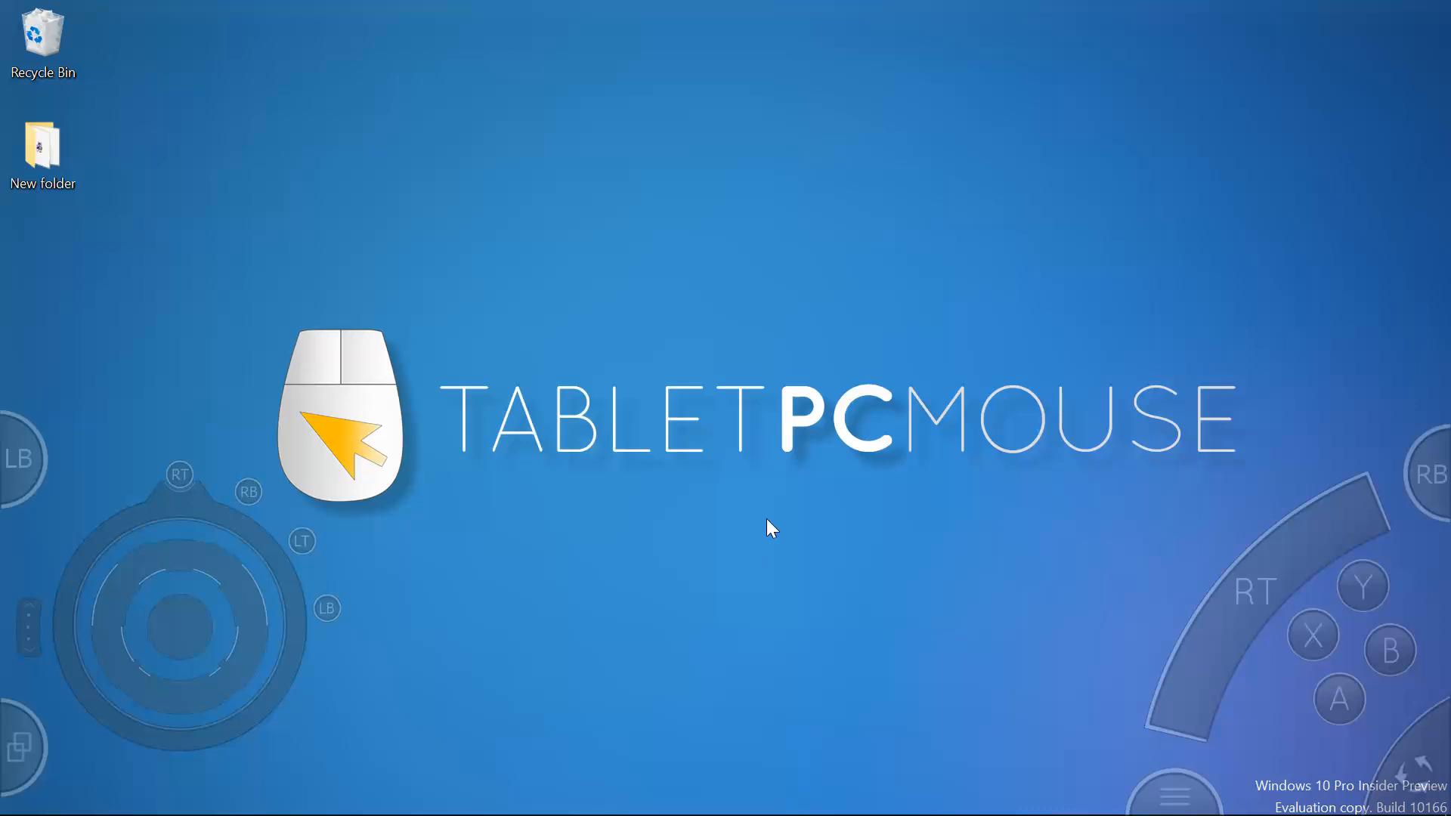
pyautogui.moveTo(473, 349)
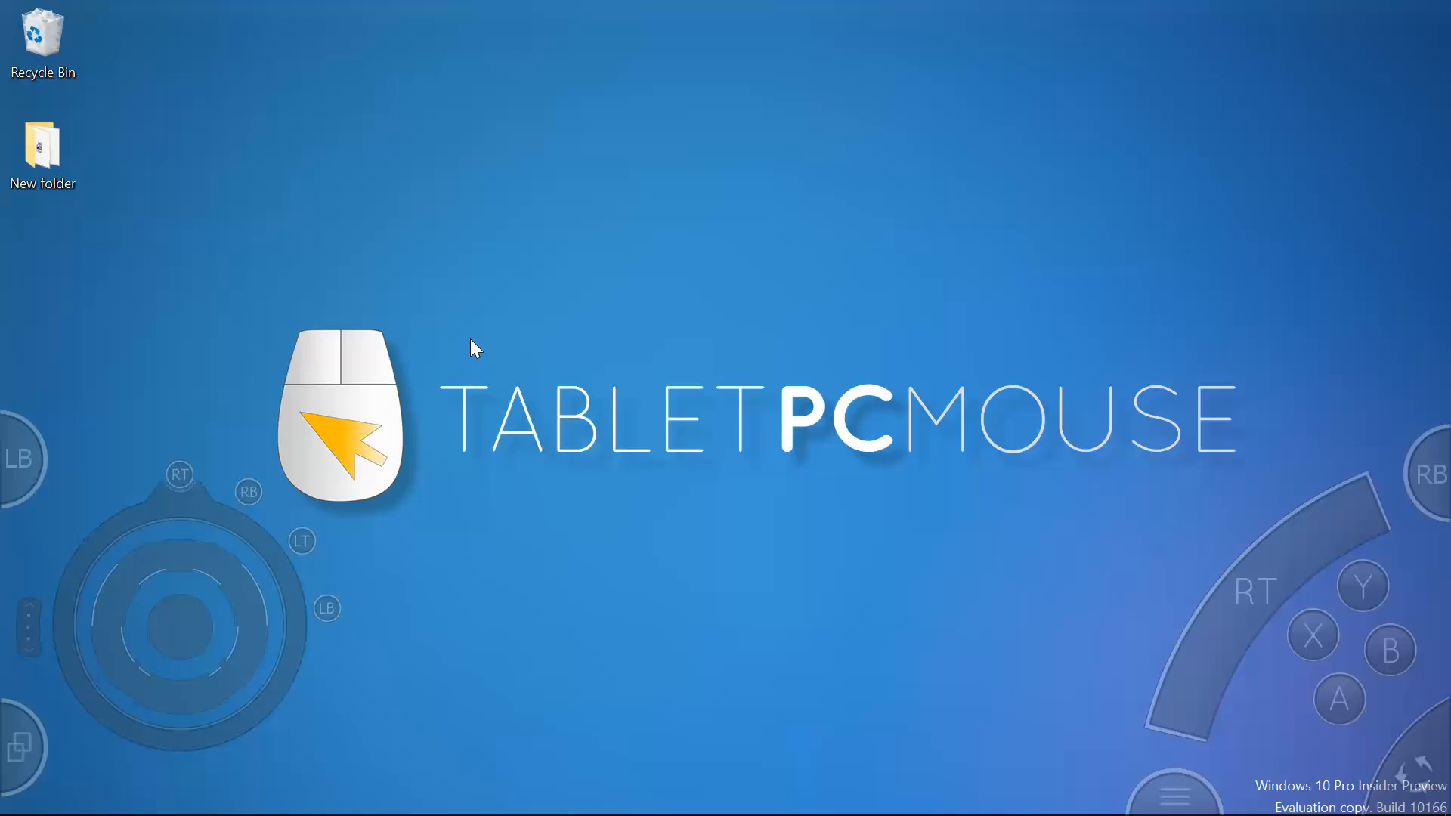
pyautogui.moveTo(248, 541)
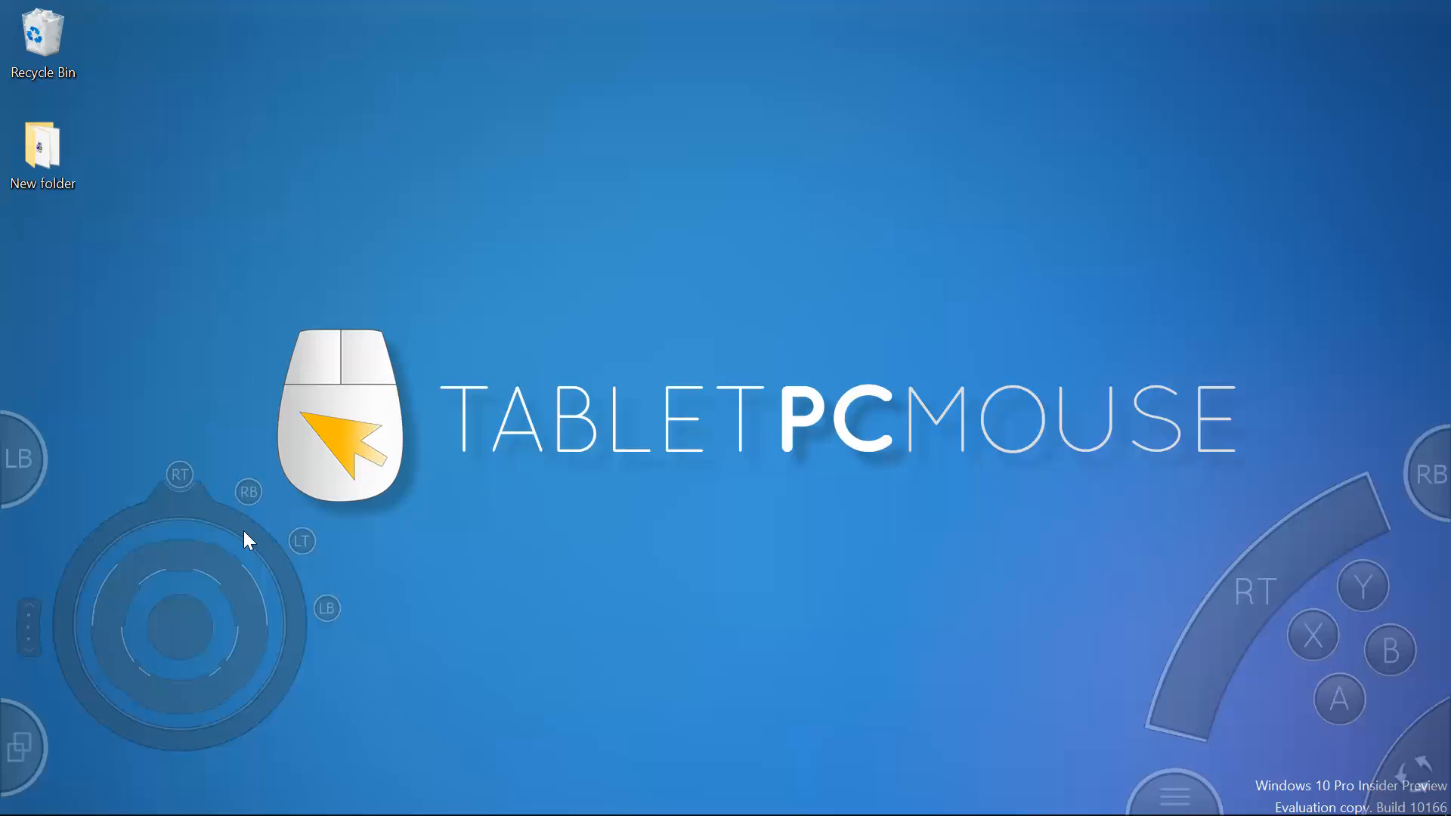
pyautogui.moveTo(269, 525)
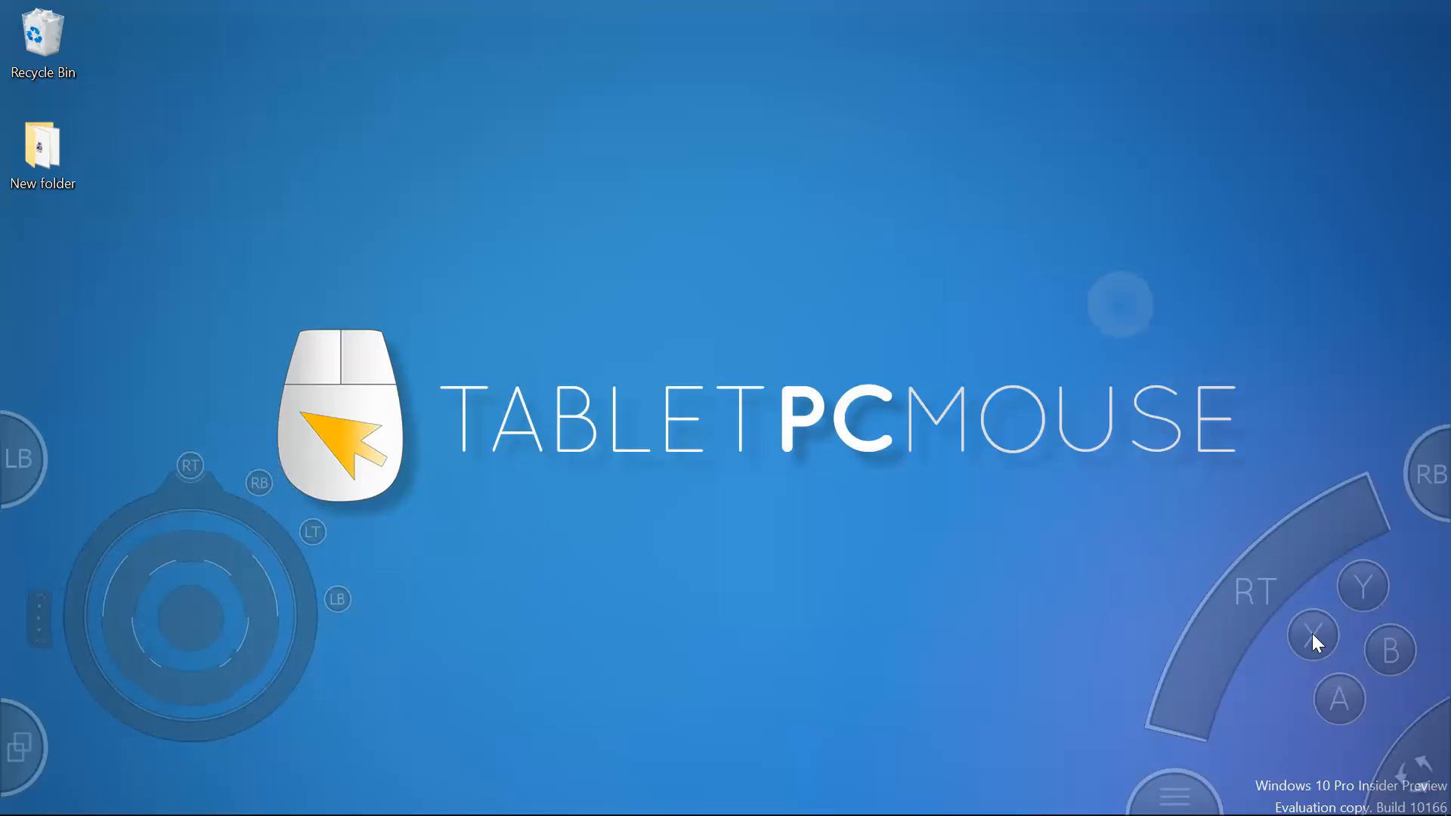
pyautogui.moveTo(1337, 712)
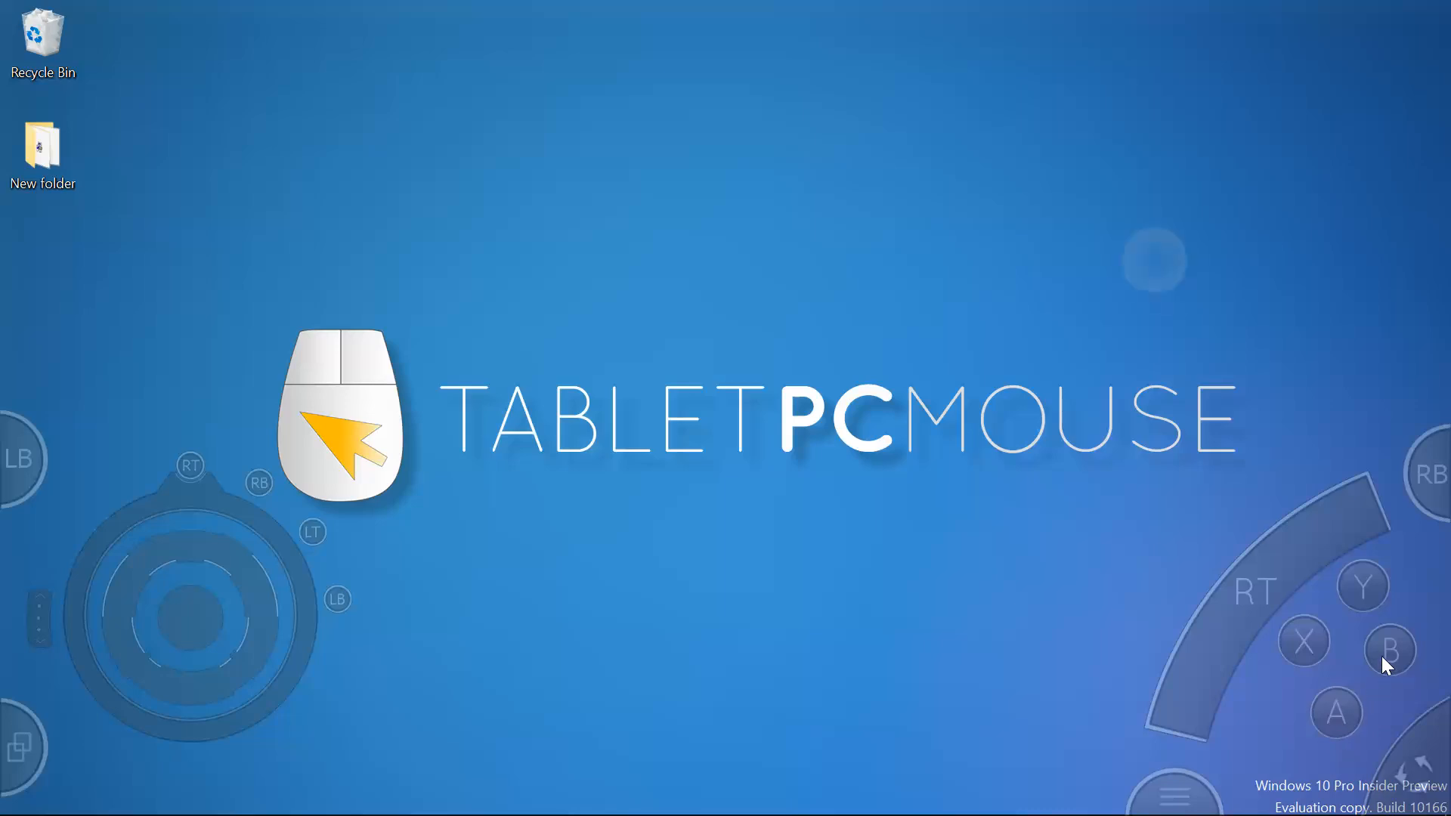
pyautogui.moveTo(1242, 565)
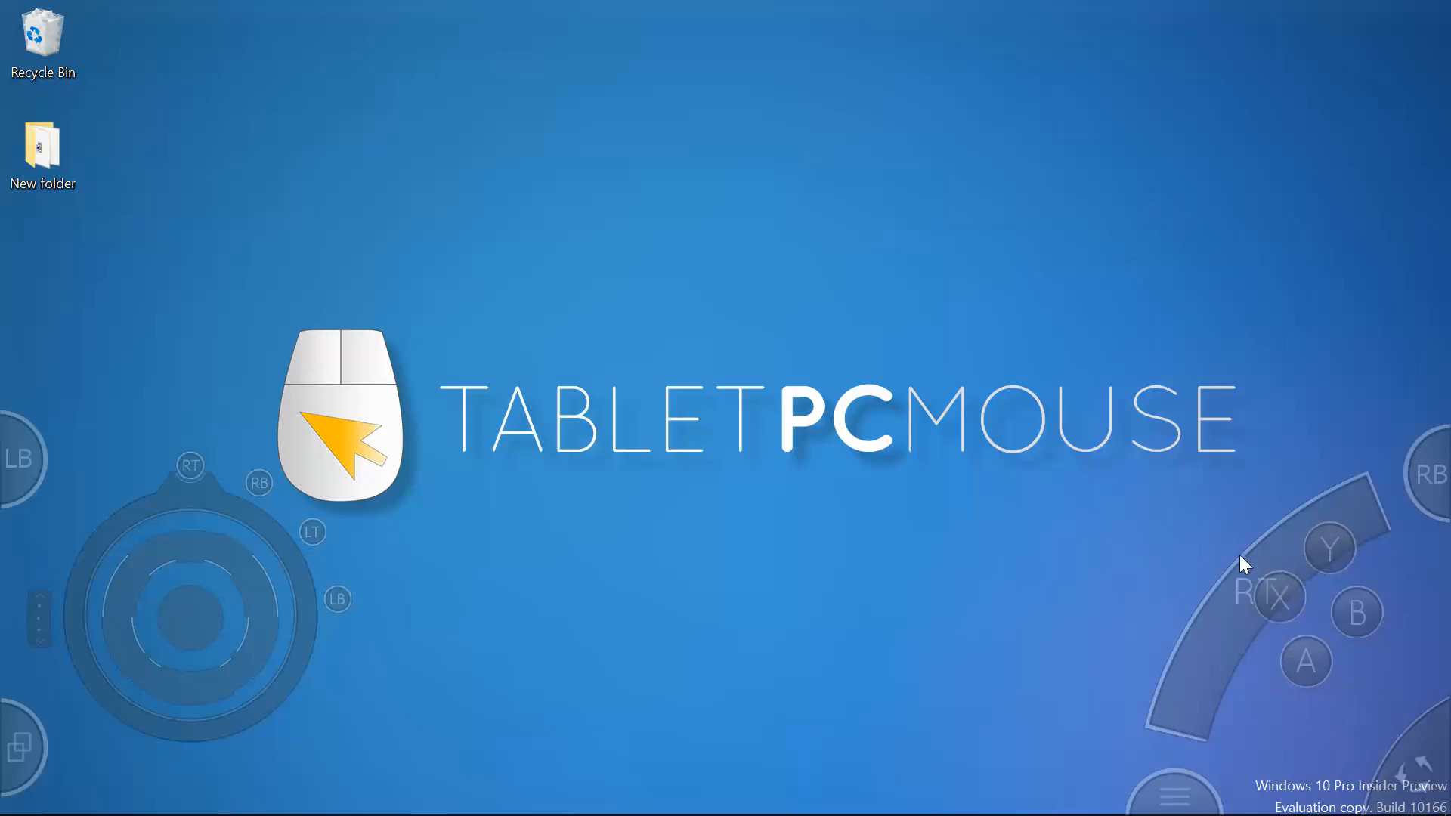
pyautogui.moveTo(1212, 584)
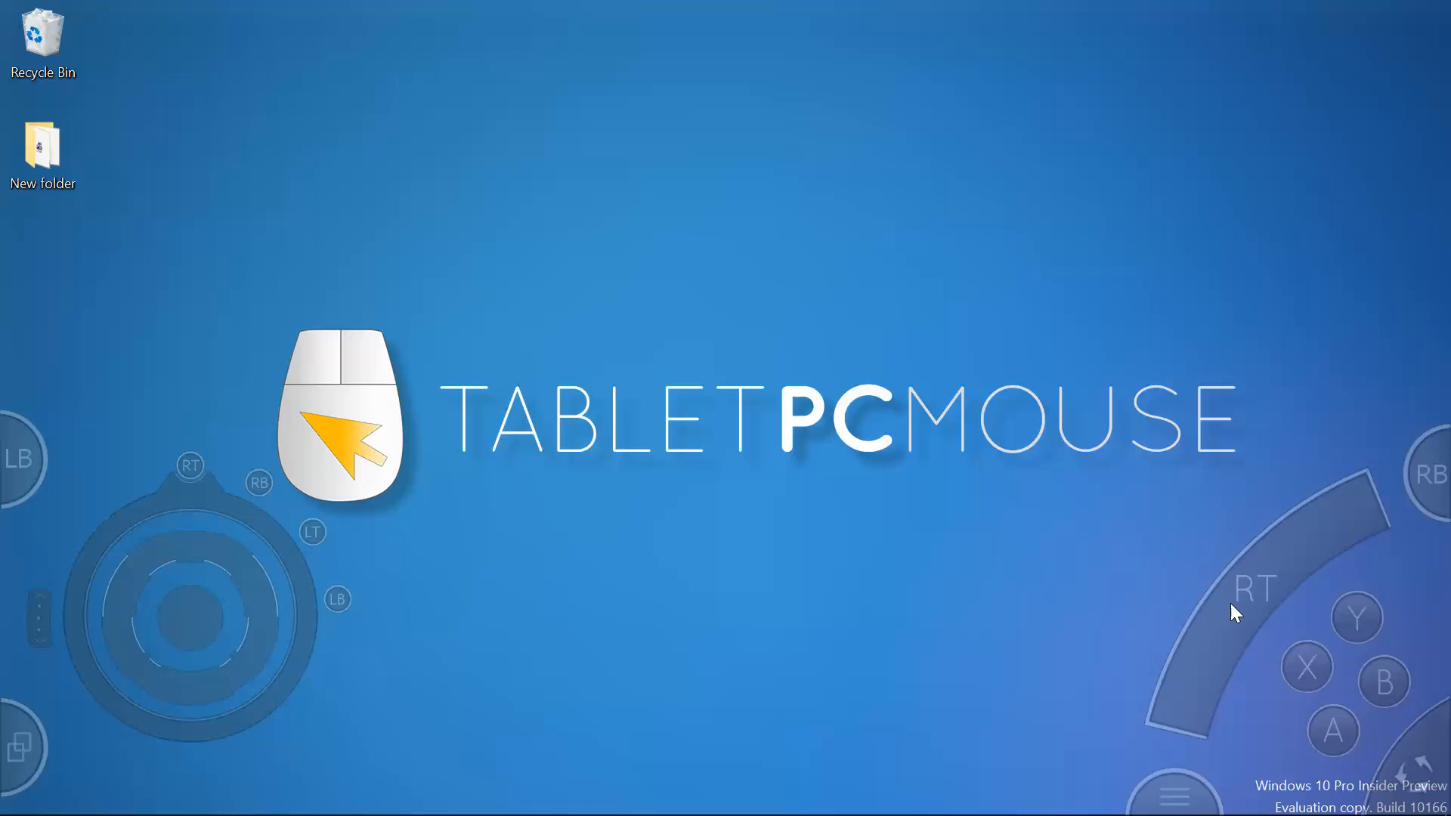
pyautogui.moveTo(1425, 751)
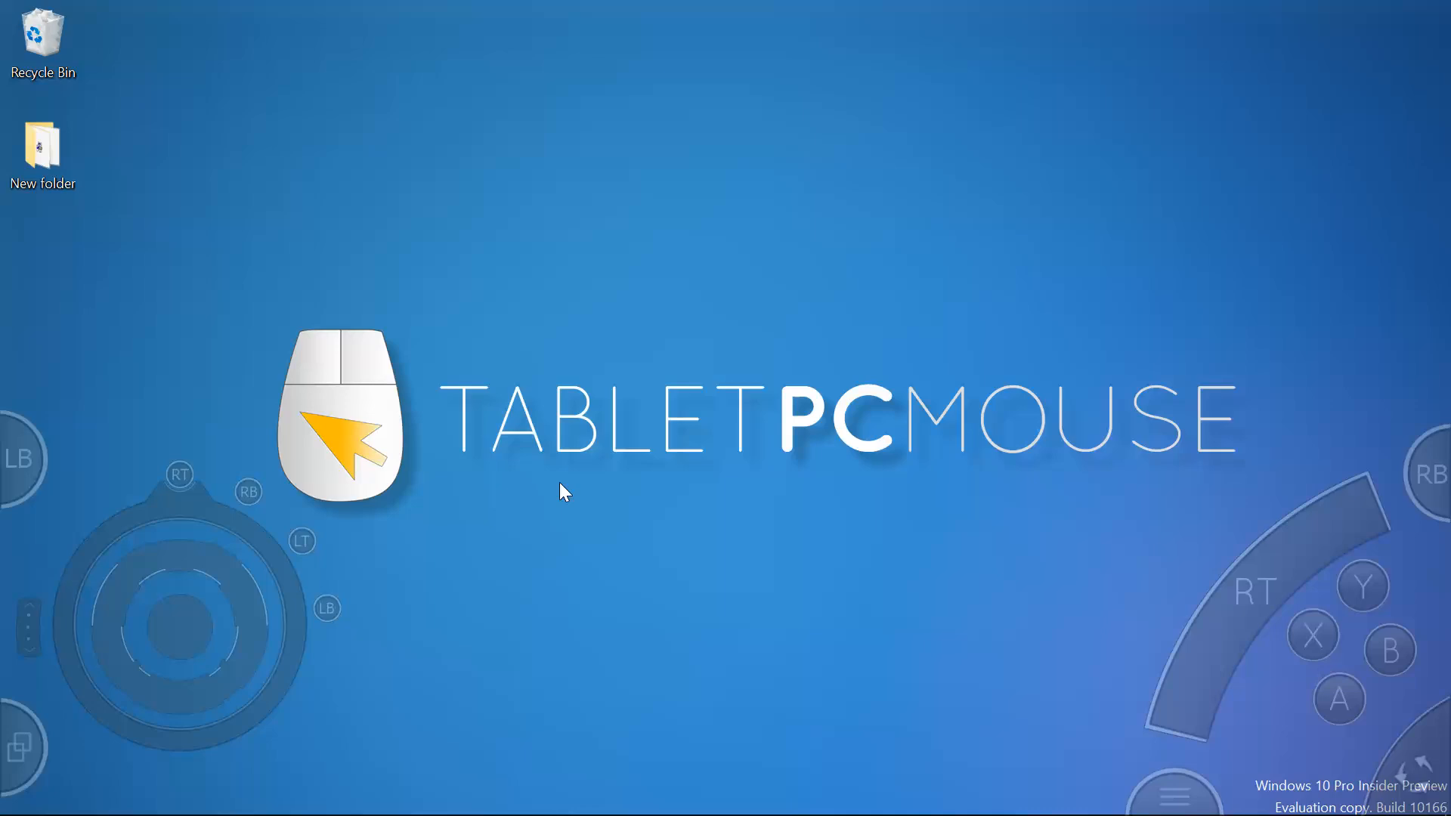
pyautogui.moveTo(364, 558)
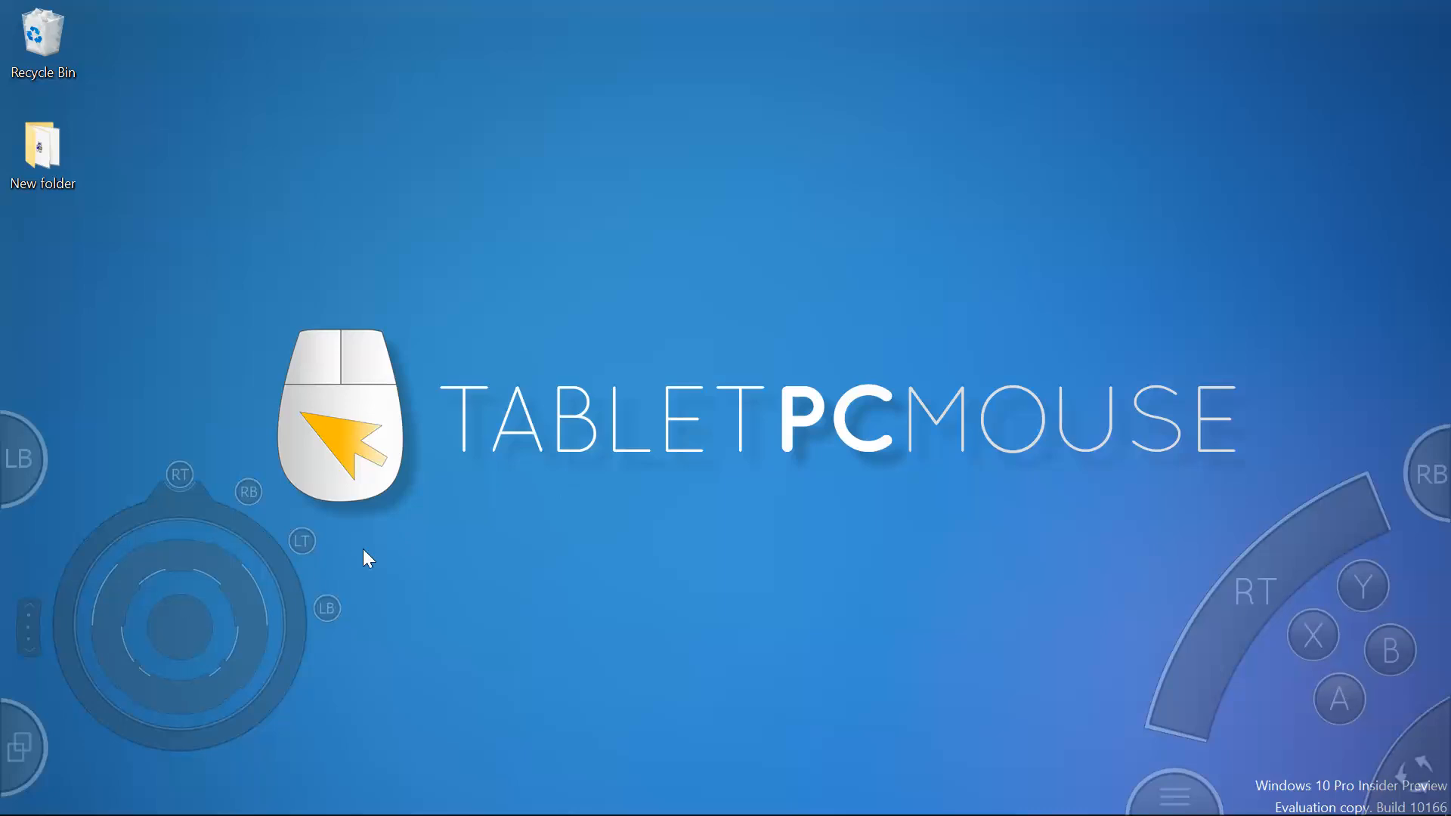
pyautogui.moveTo(466, 525)
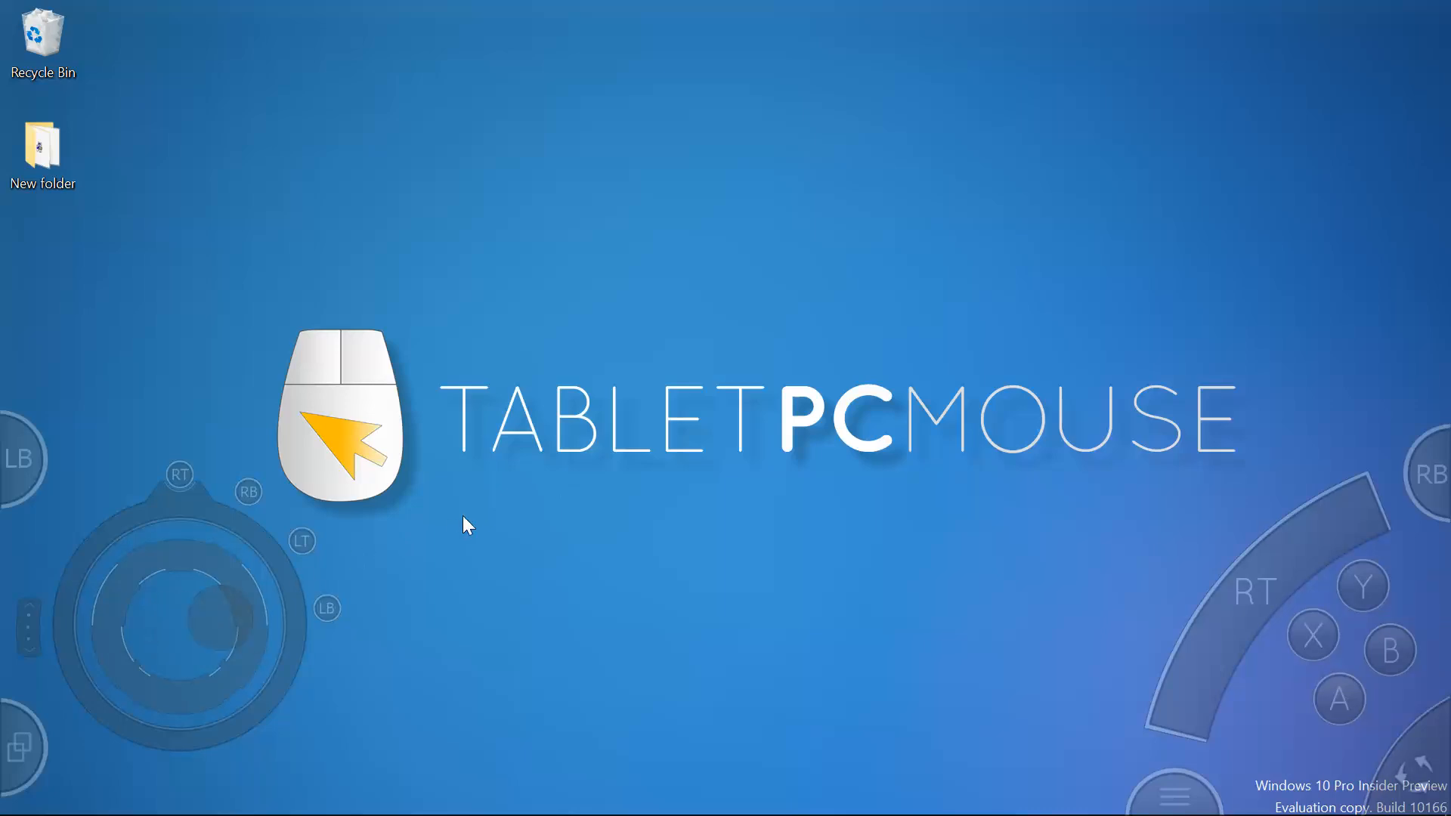
# Reveal the gamepad overlay's SELECT/START options and open its Game Pad settings page
pyautogui.click(179, 475)
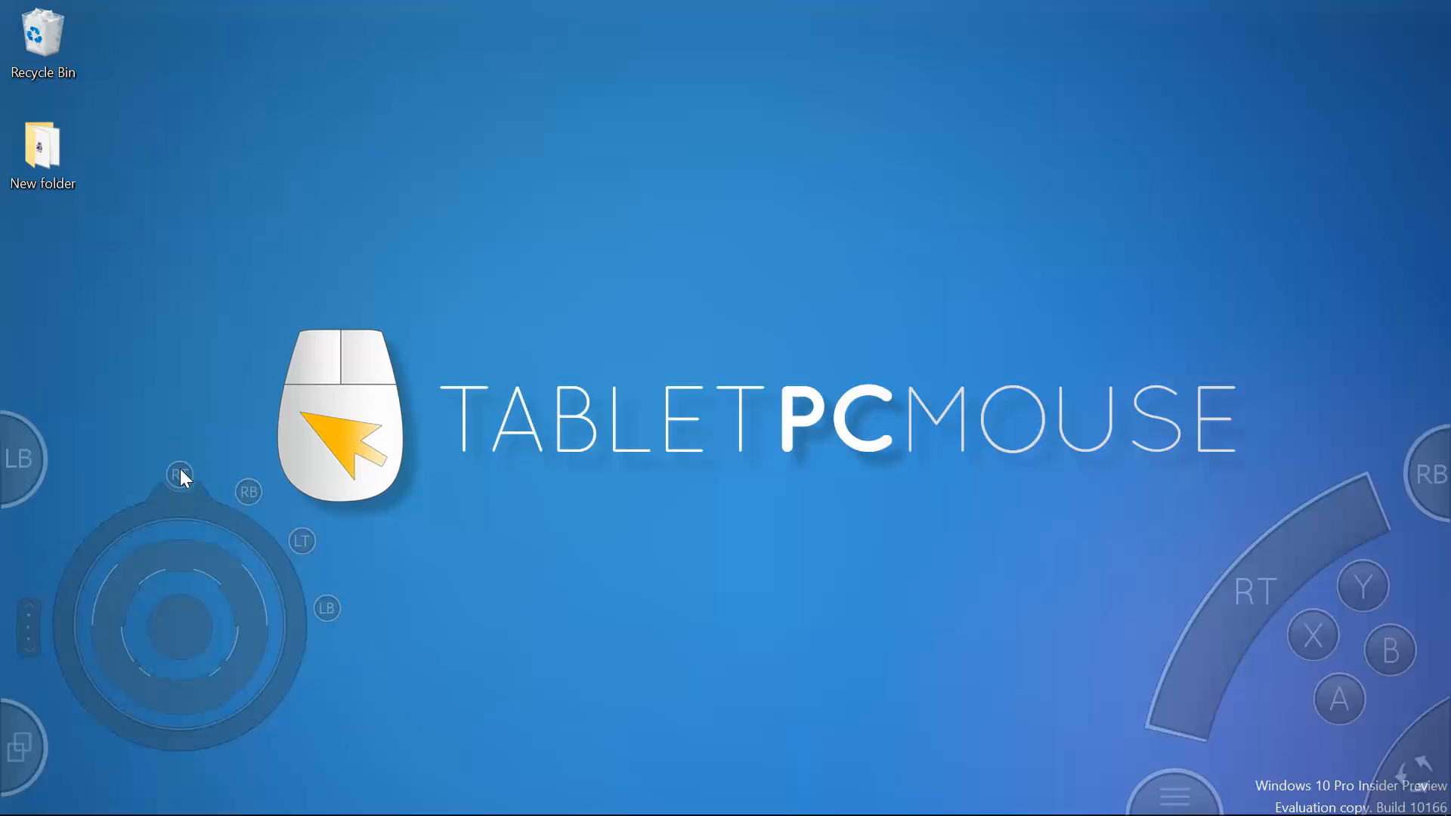
pyautogui.moveTo(303, 535)
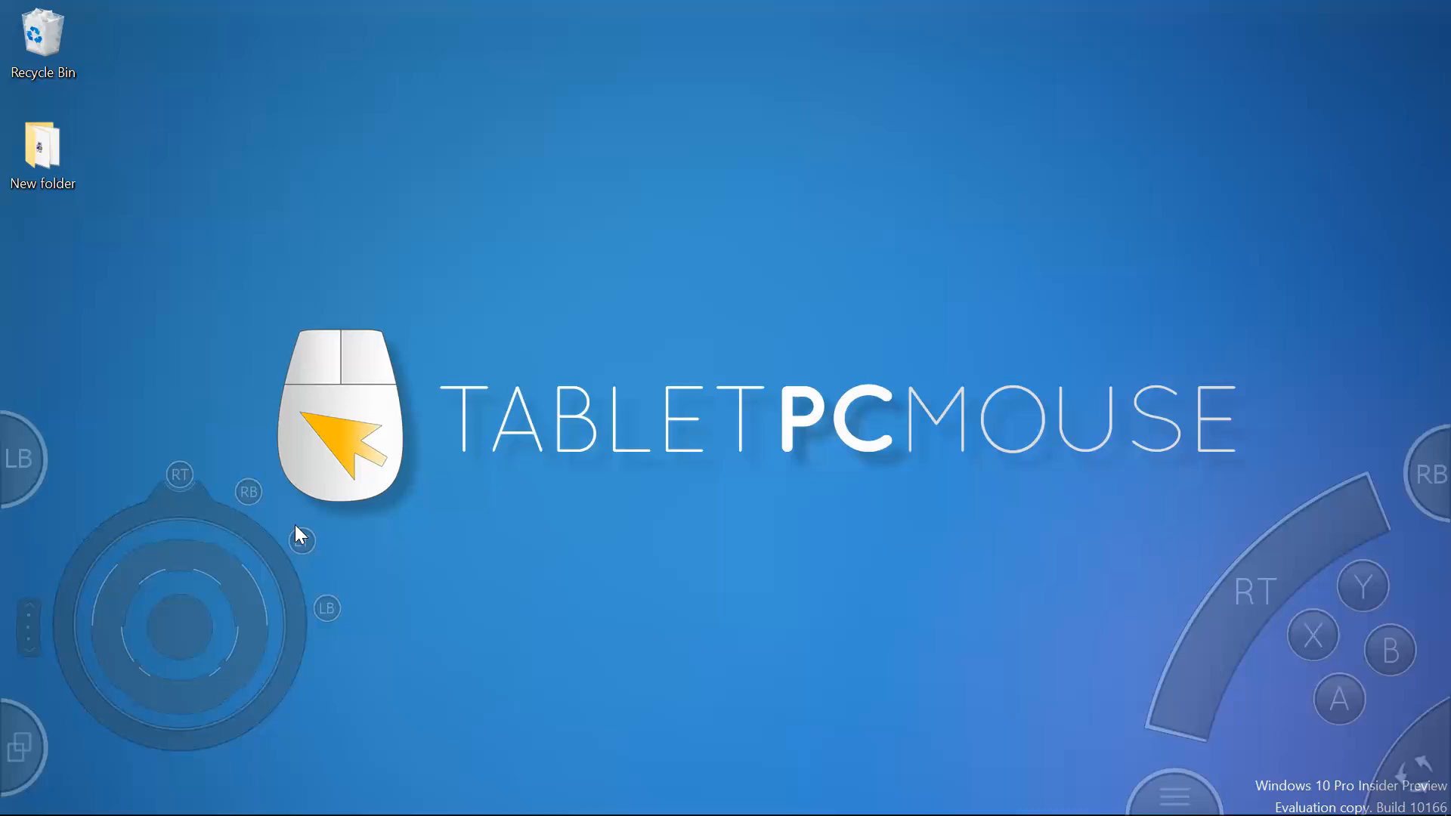
pyautogui.moveTo(411, 521)
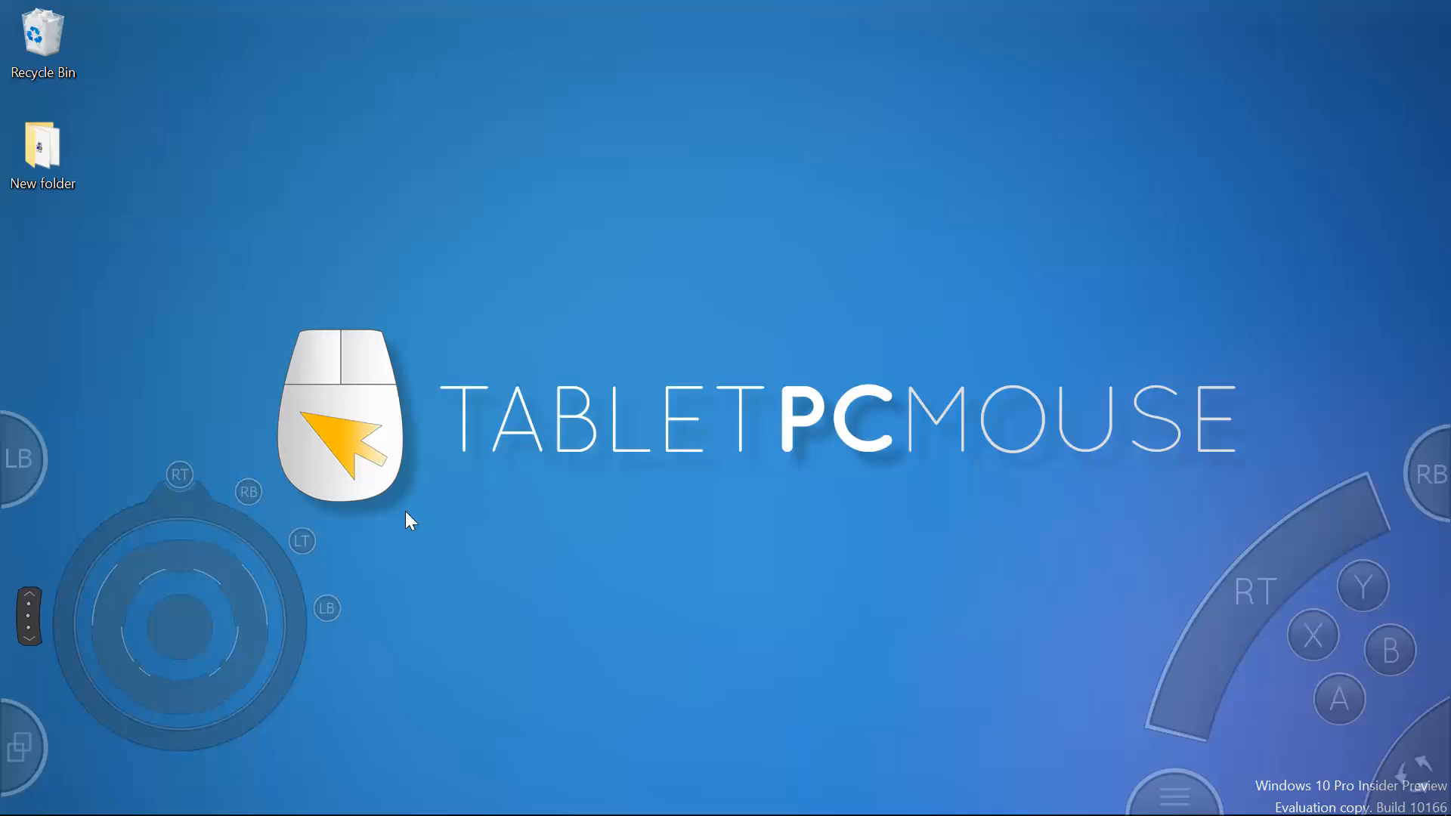
pyautogui.moveTo(958, 473)
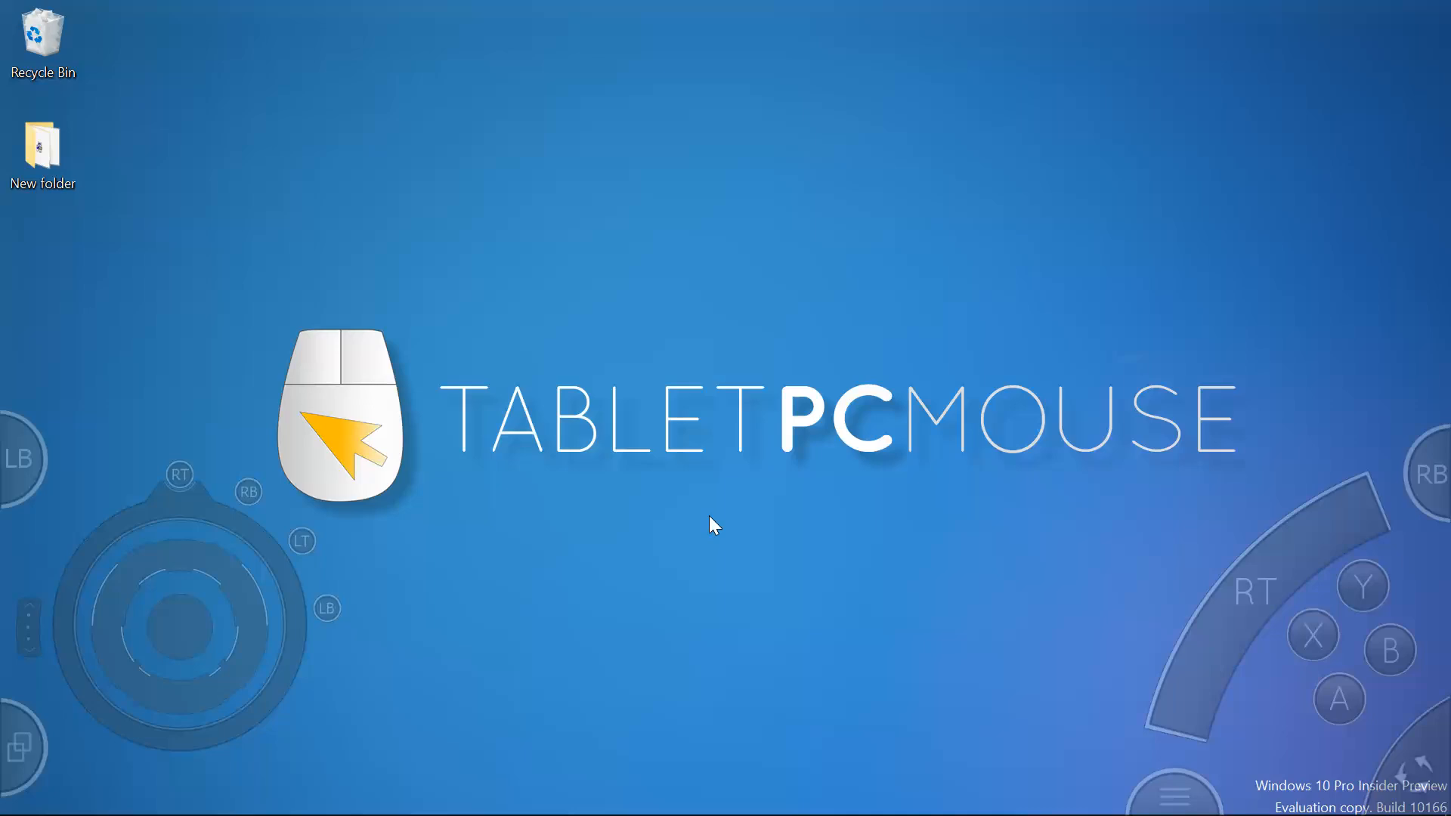
pyautogui.moveTo(727, 579)
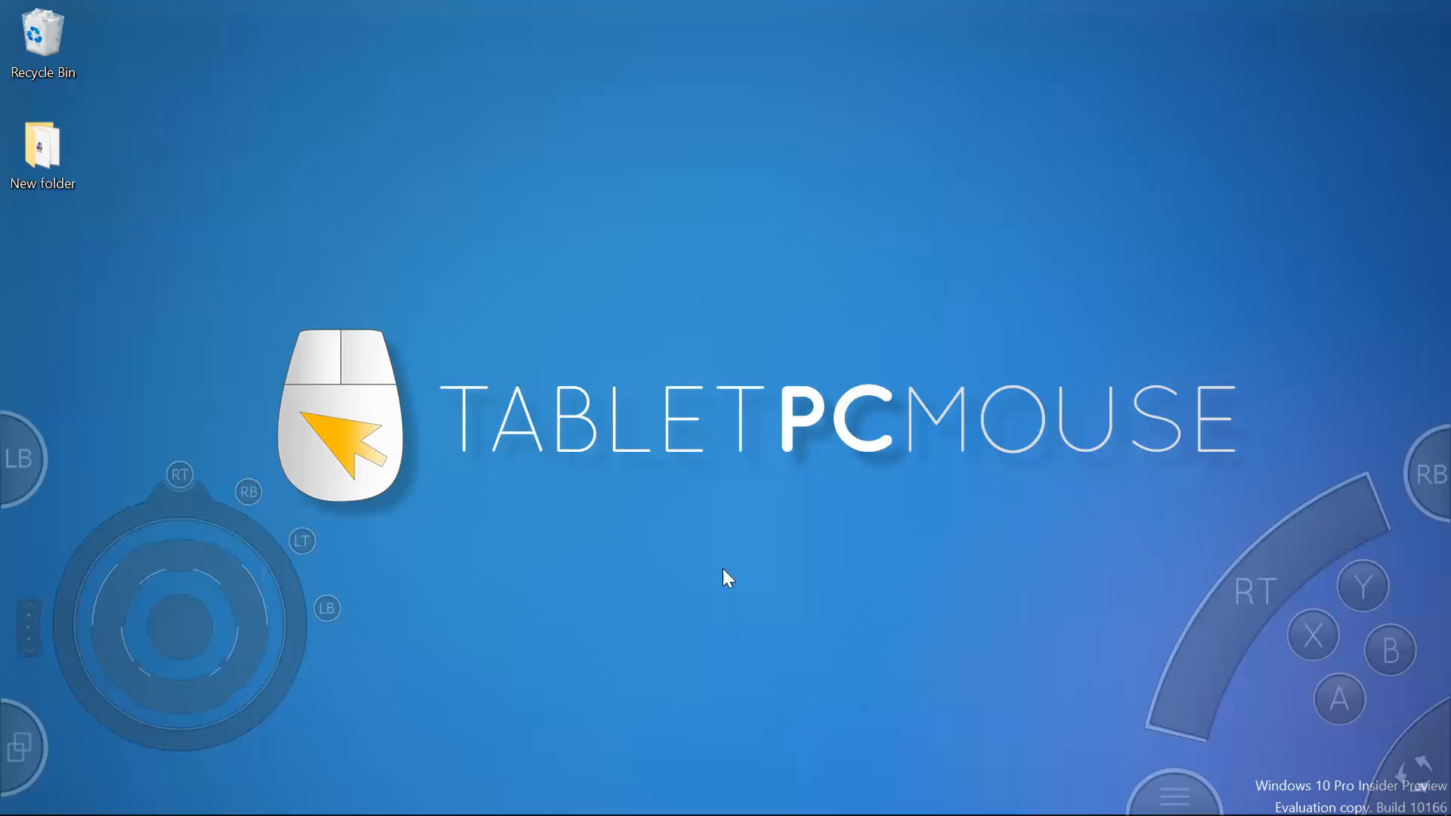
pyautogui.moveTo(665, 554)
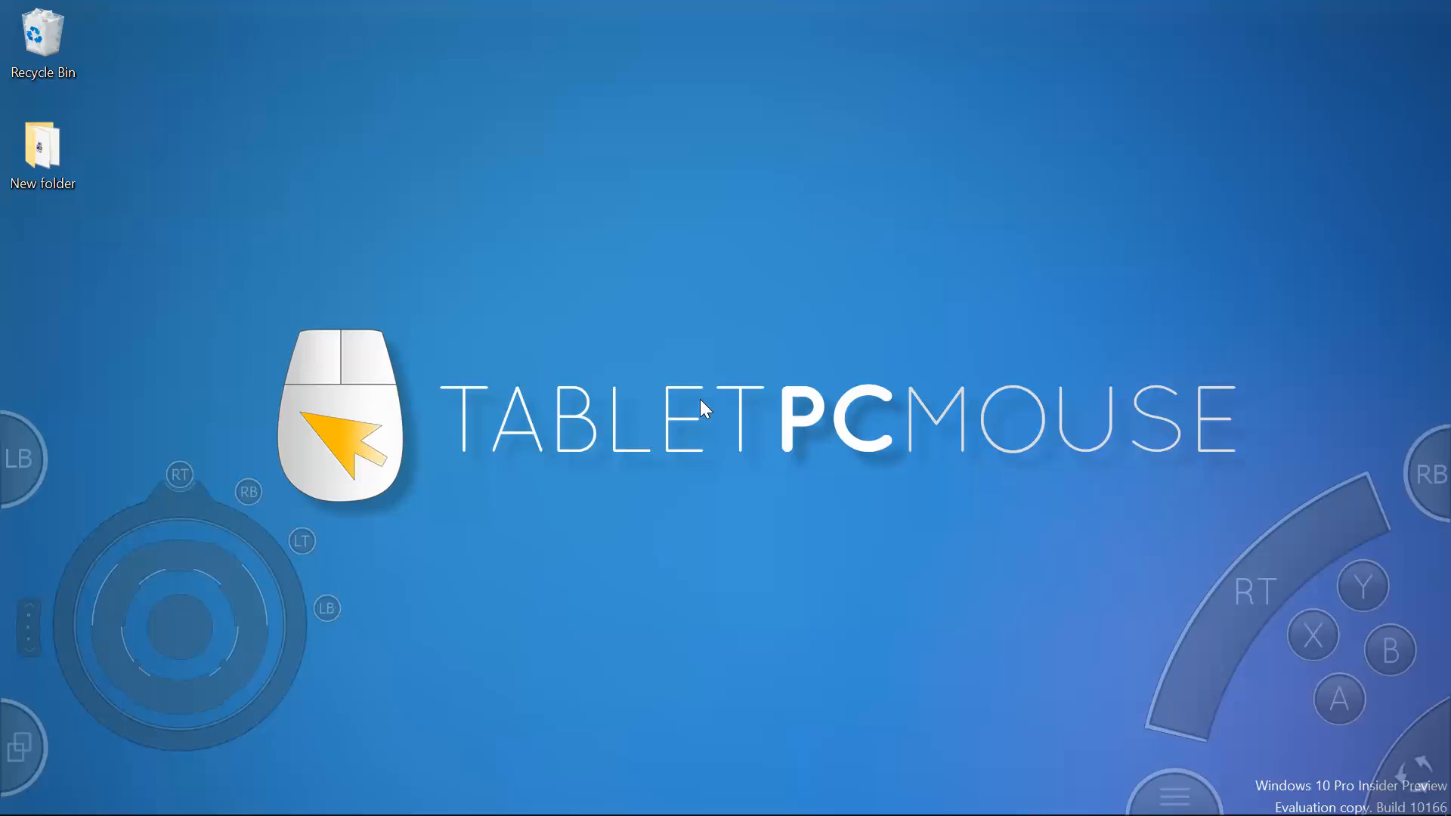
pyautogui.moveTo(581, 483)
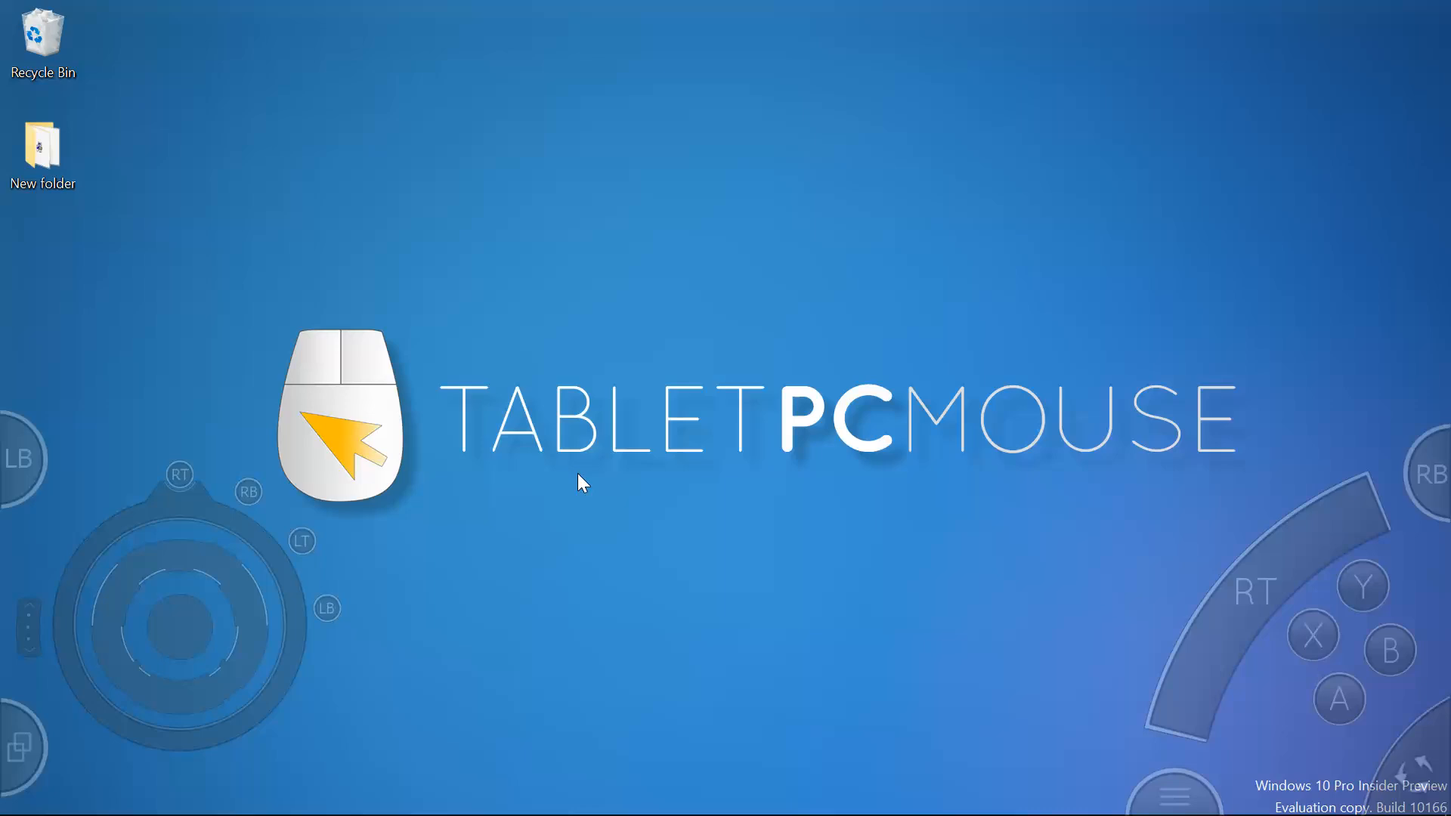
pyautogui.moveTo(621, 527)
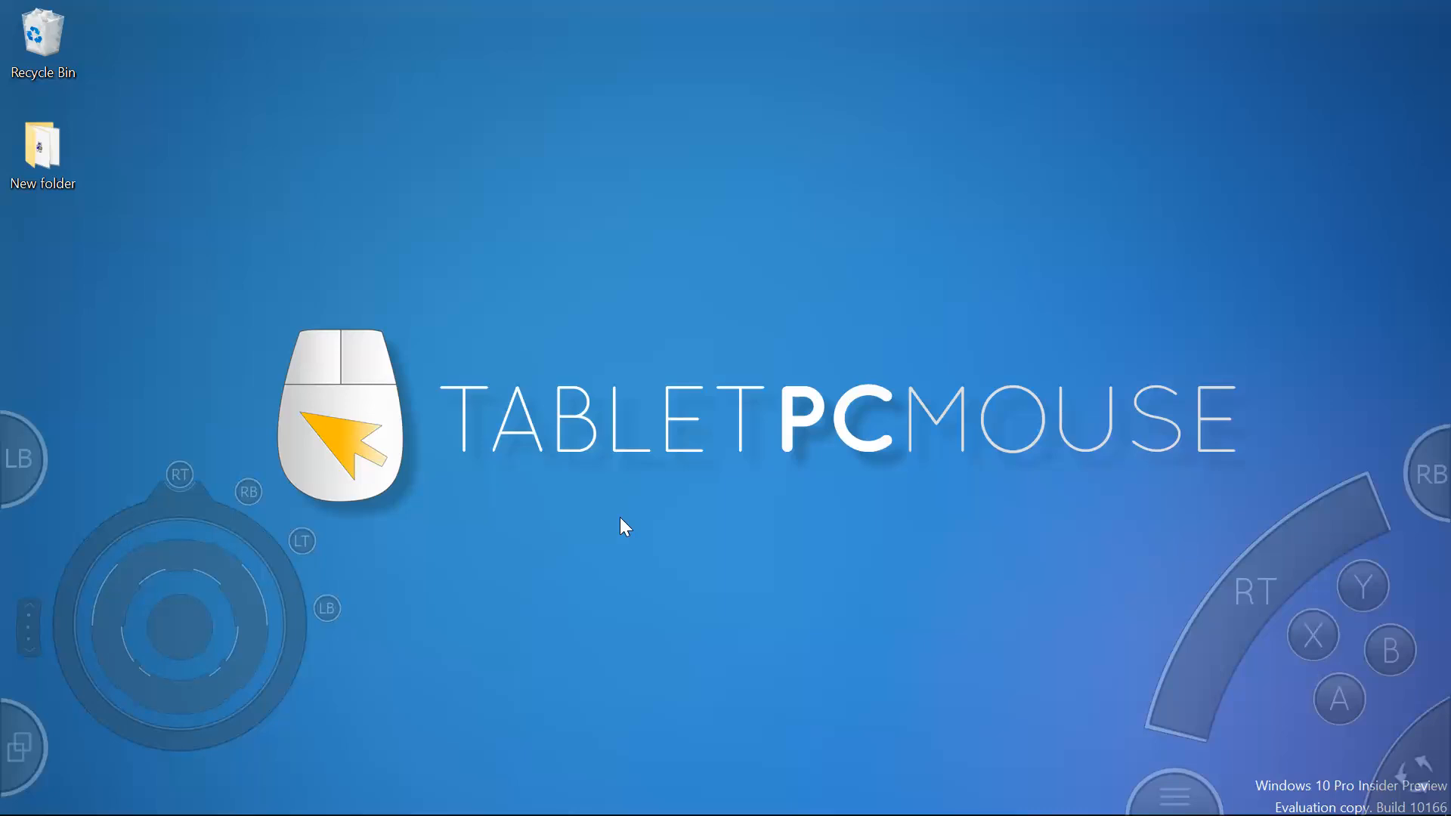
pyautogui.moveTo(248, 518)
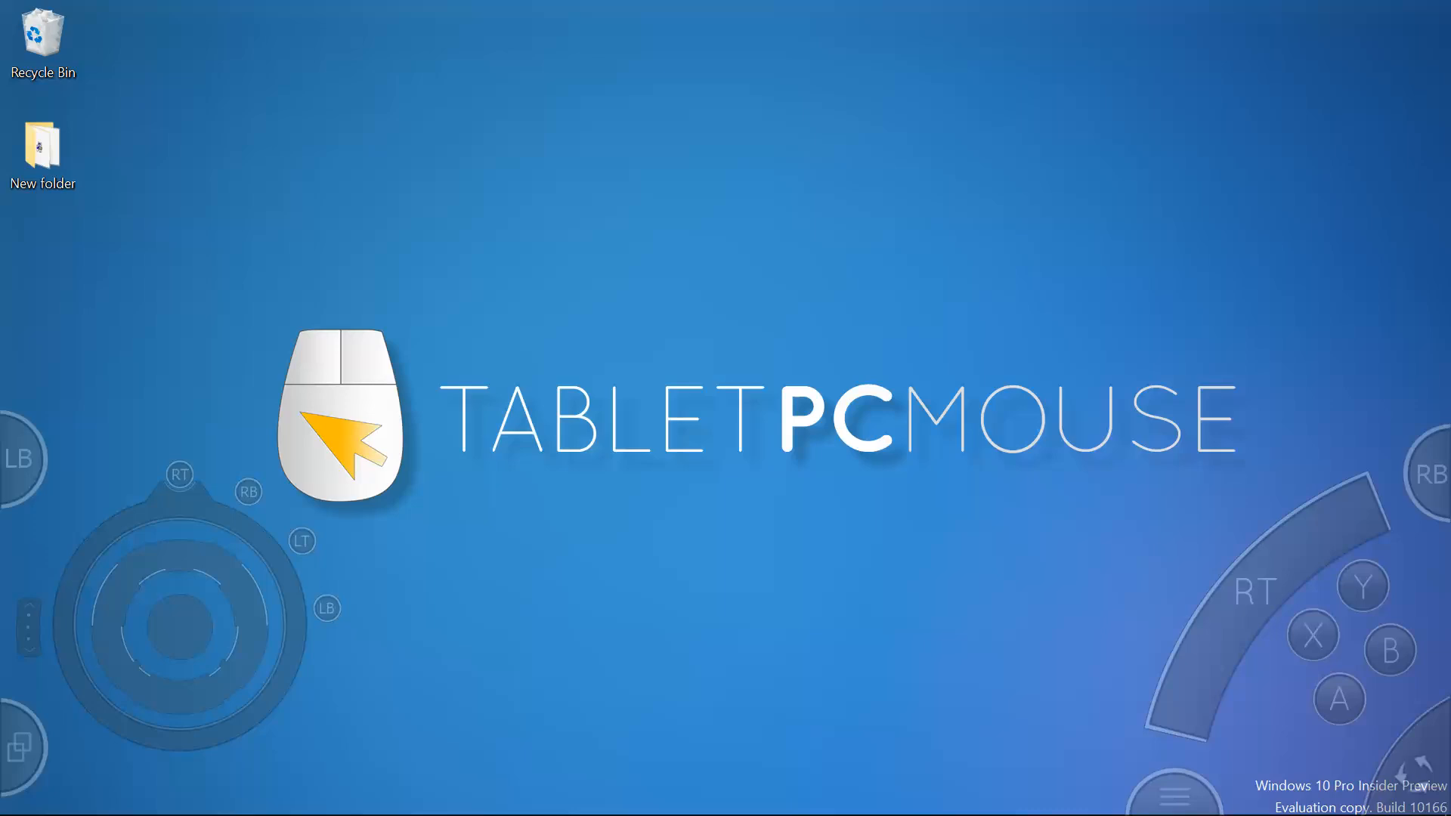
pyautogui.click(1361, 586)
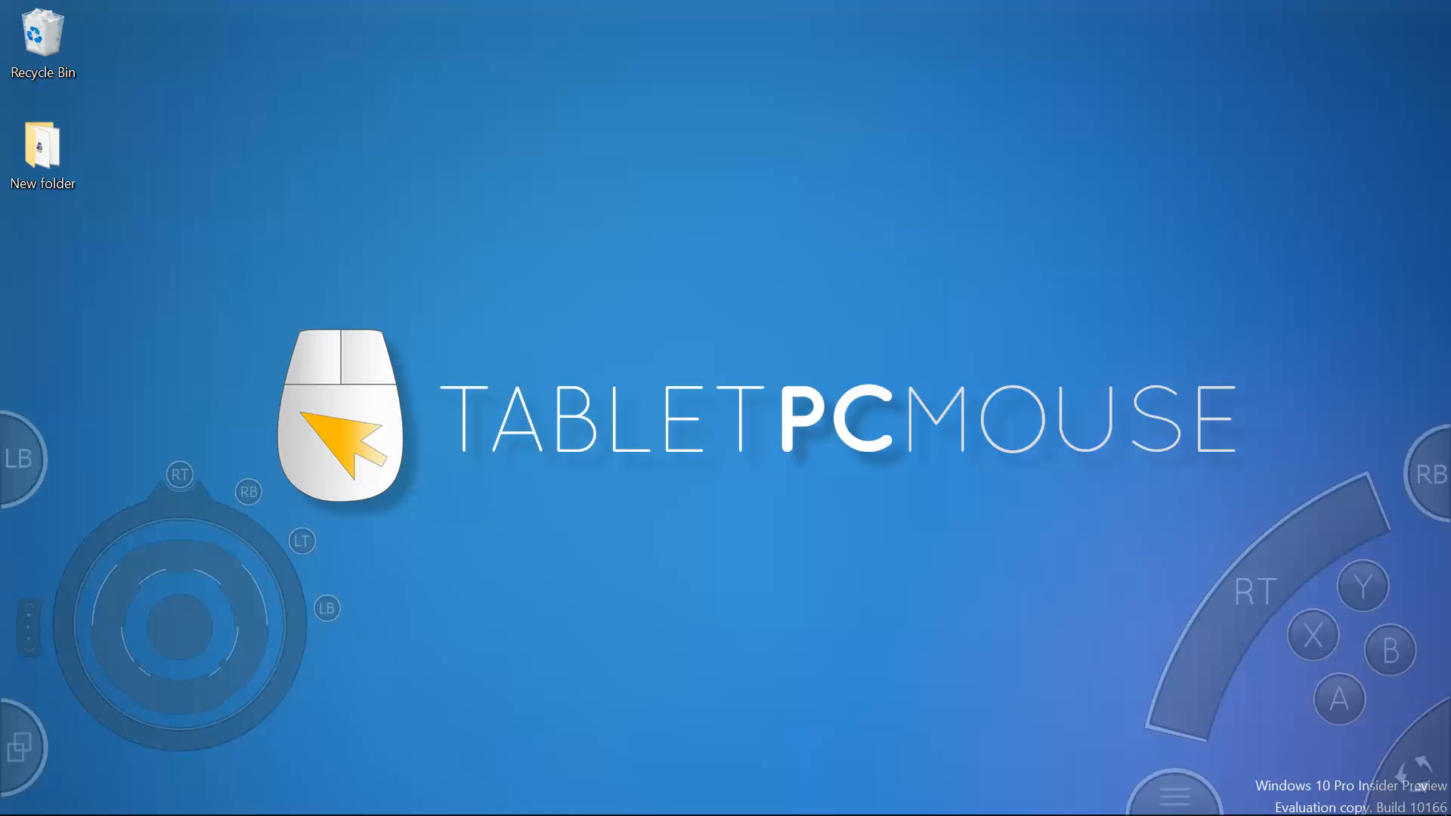
pyautogui.click(1362, 586)
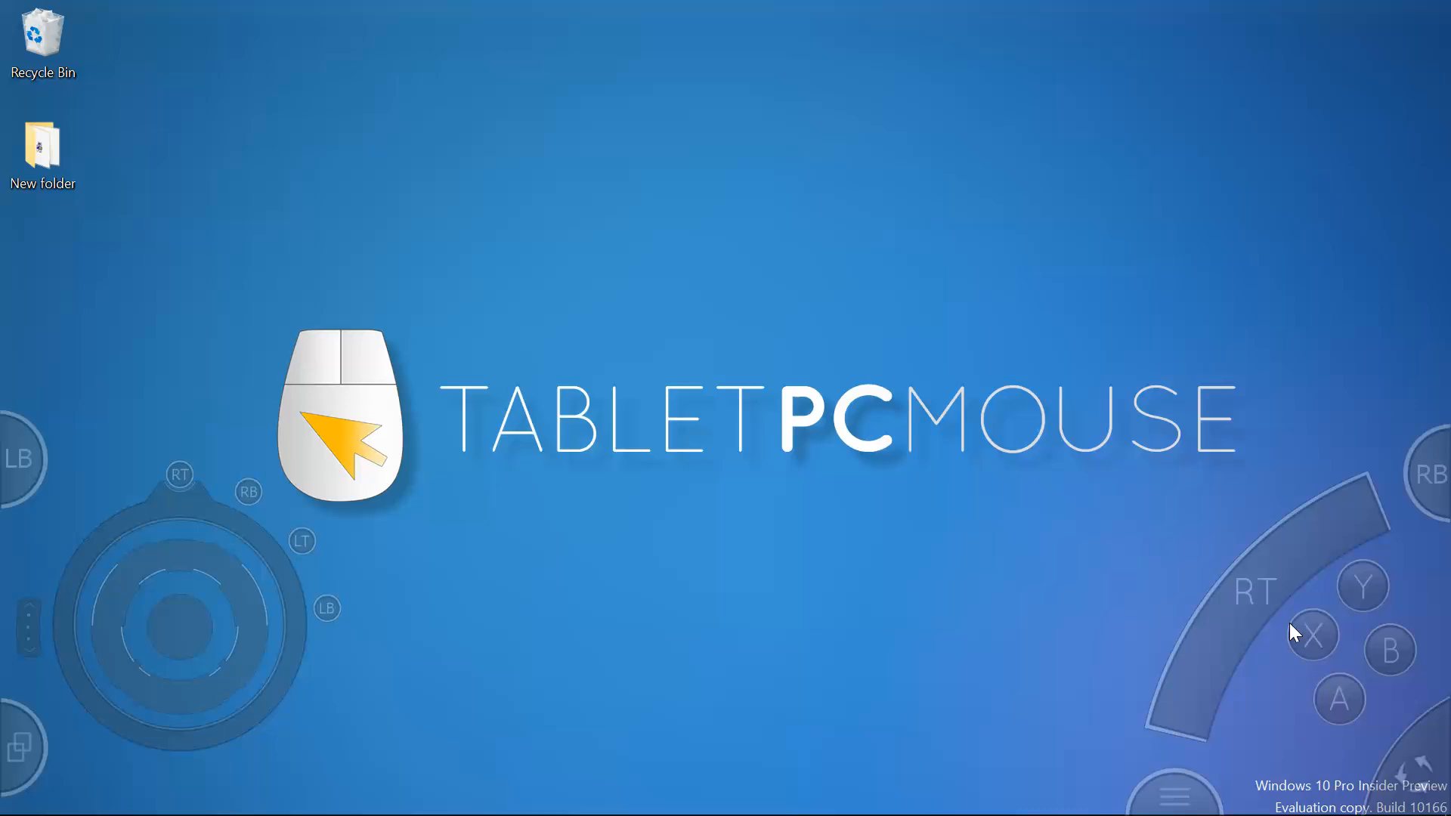
pyautogui.moveTo(1276, 665)
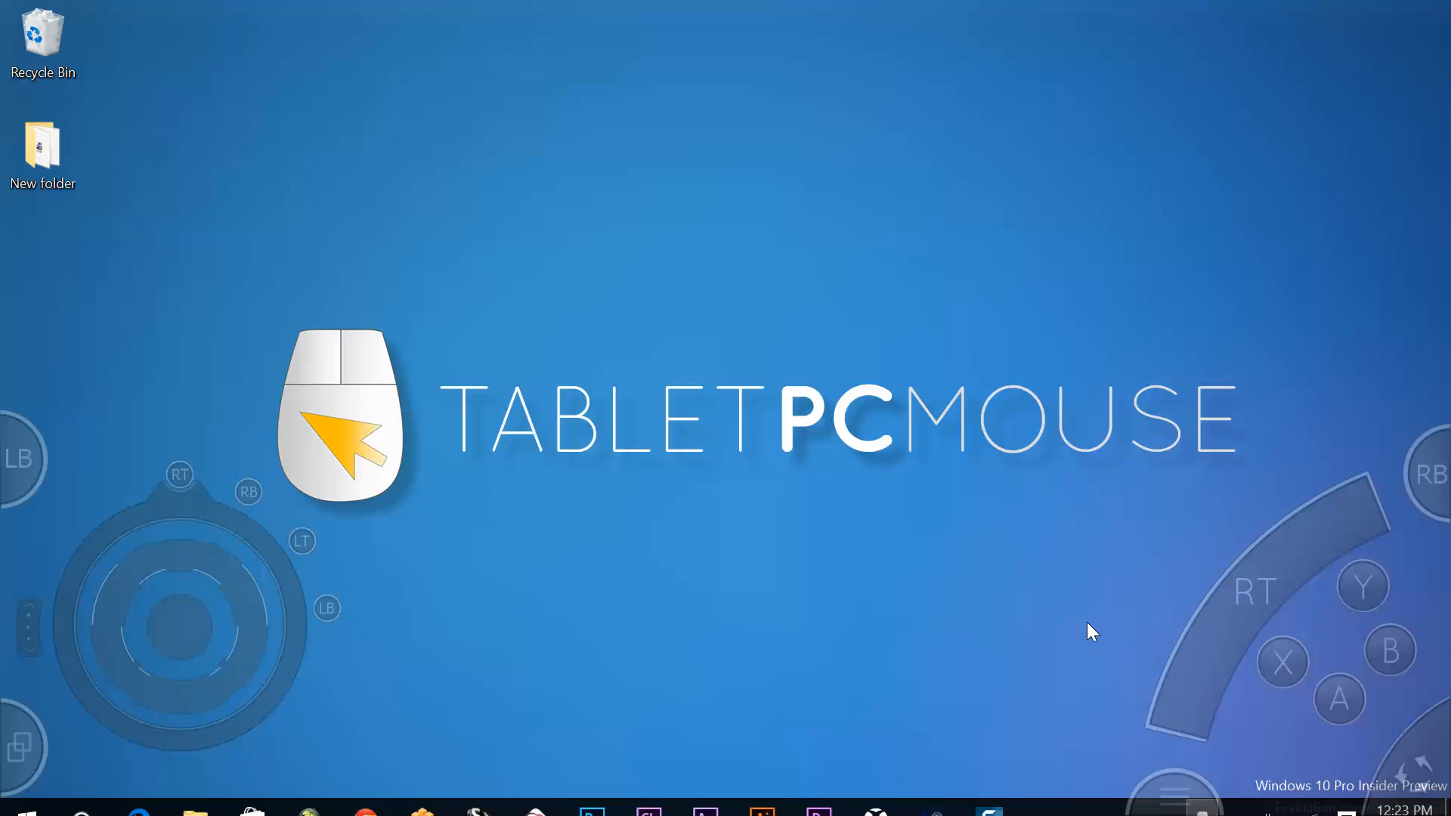
pyautogui.click(1174, 798)
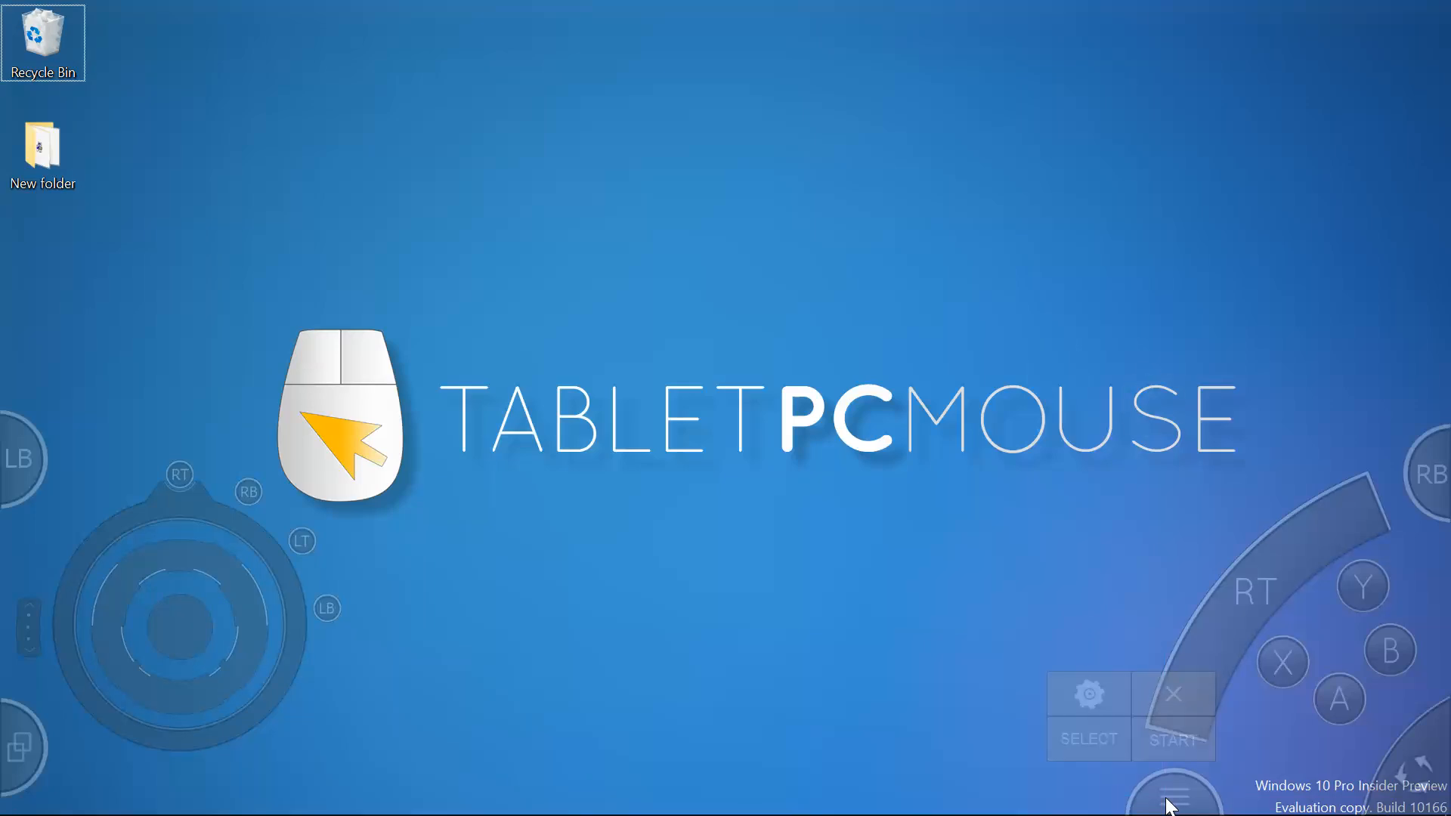
pyautogui.moveTo(1098, 706)
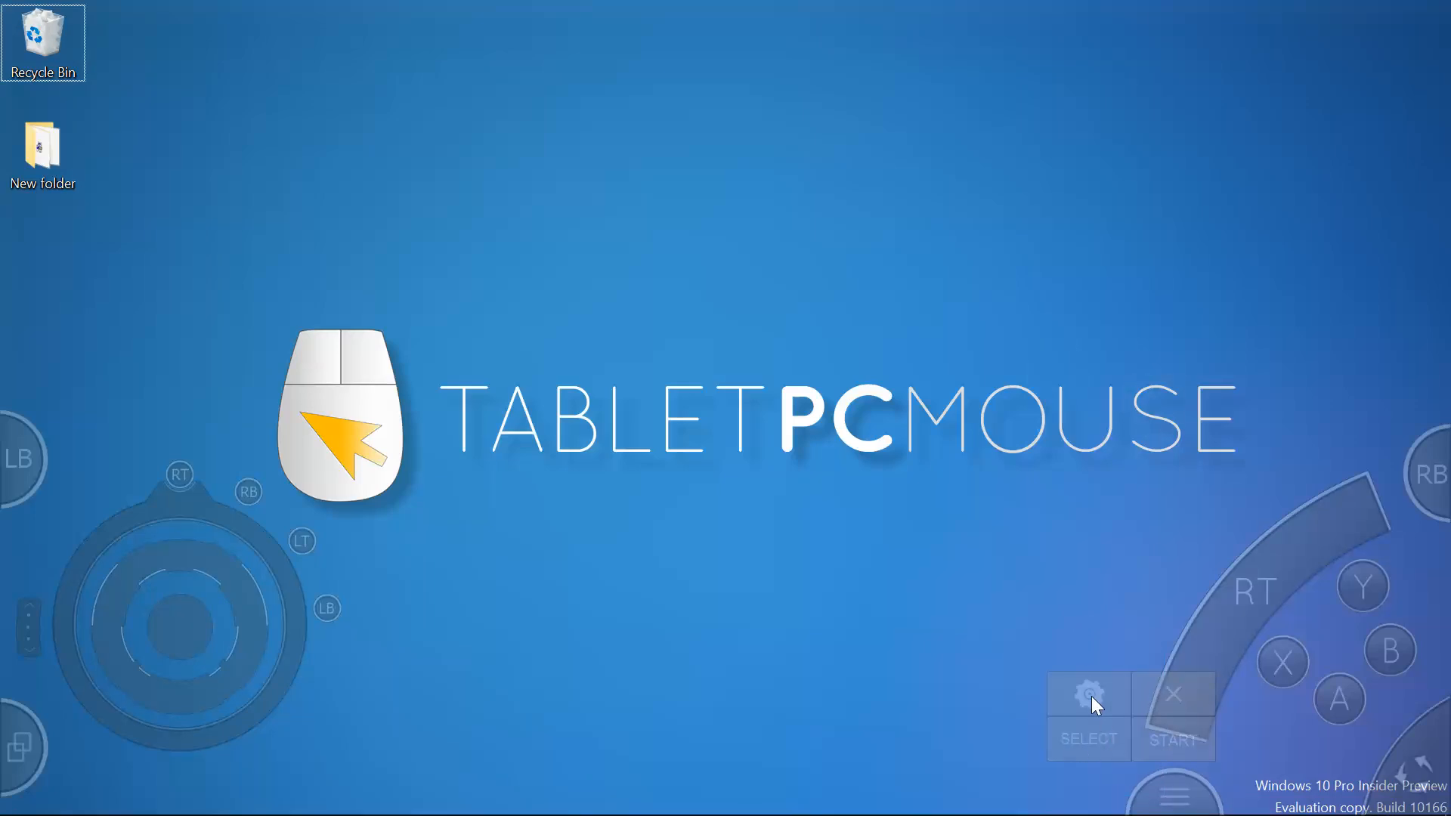
pyautogui.click(1088, 695)
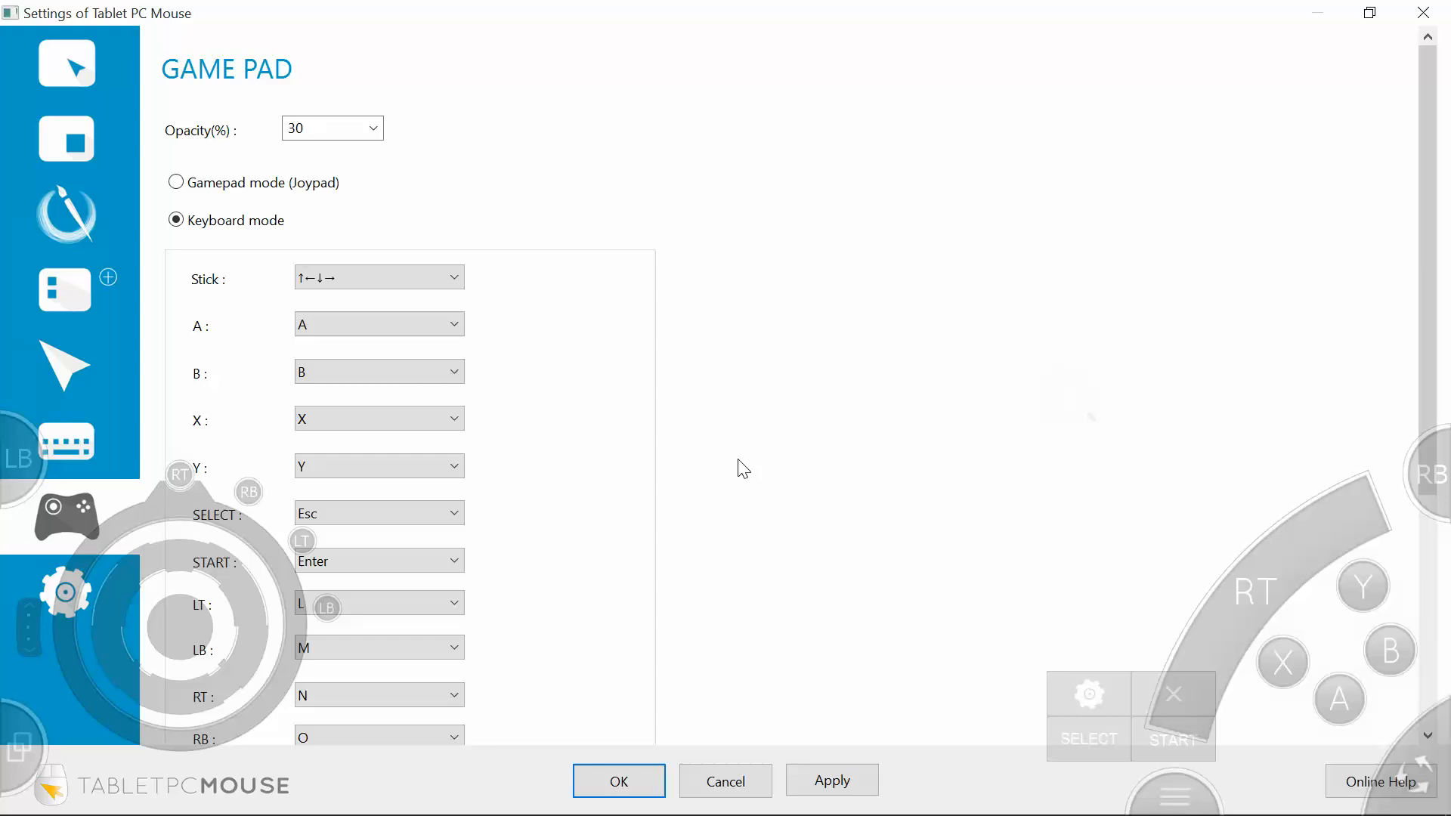
pyautogui.moveTo(1239, 628)
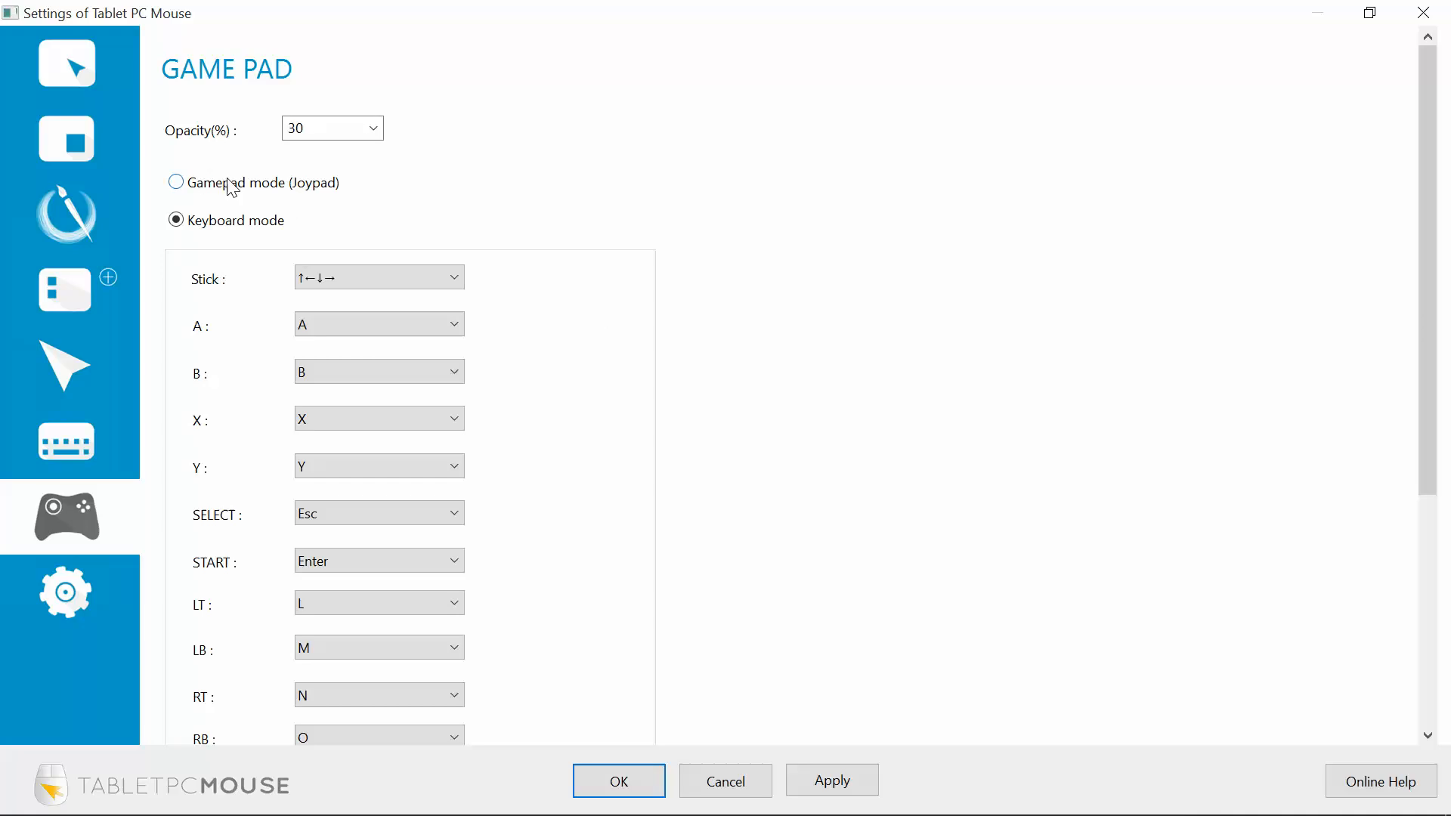
pyautogui.click(175, 182)
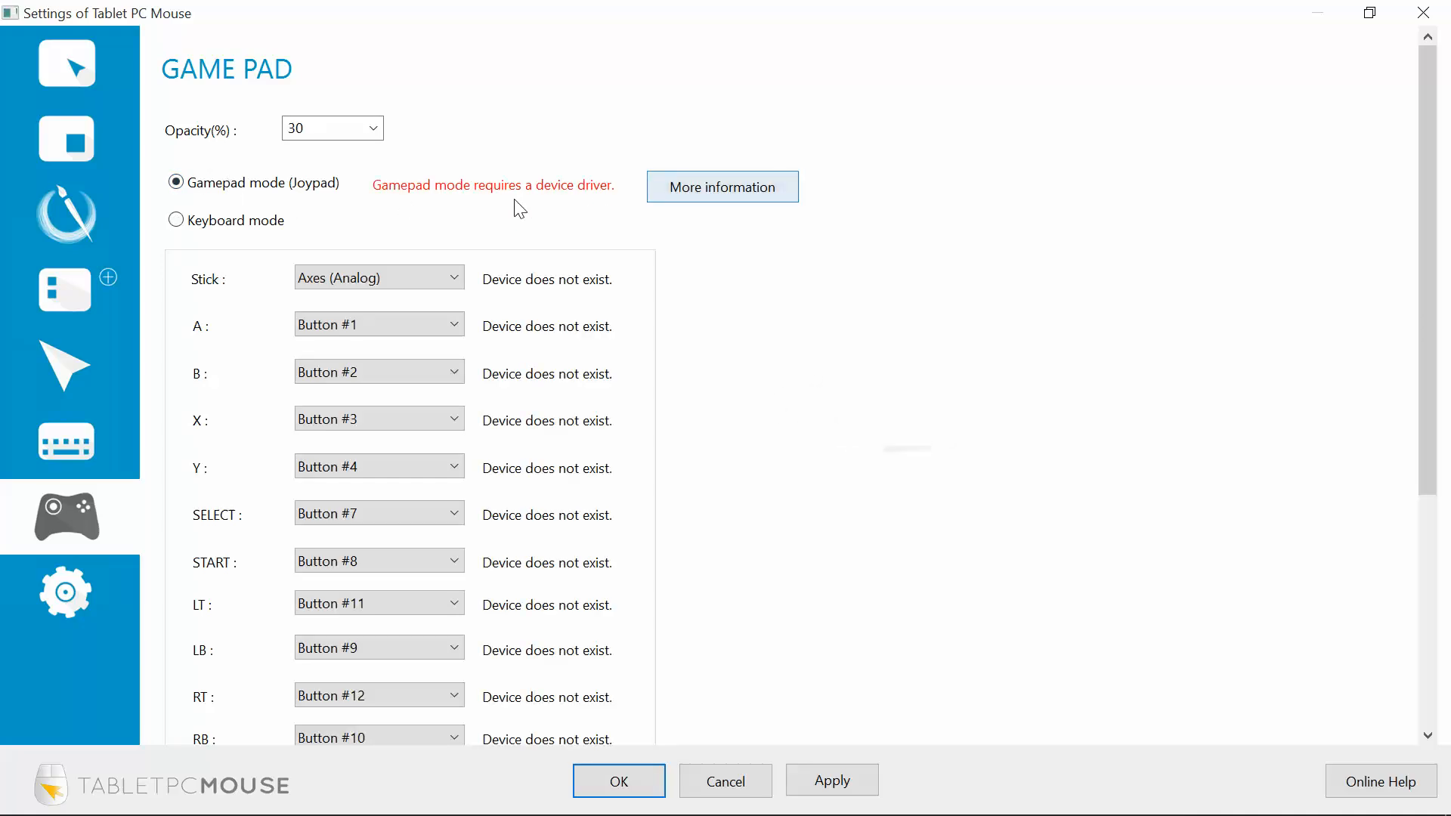
pyautogui.click(176, 220)
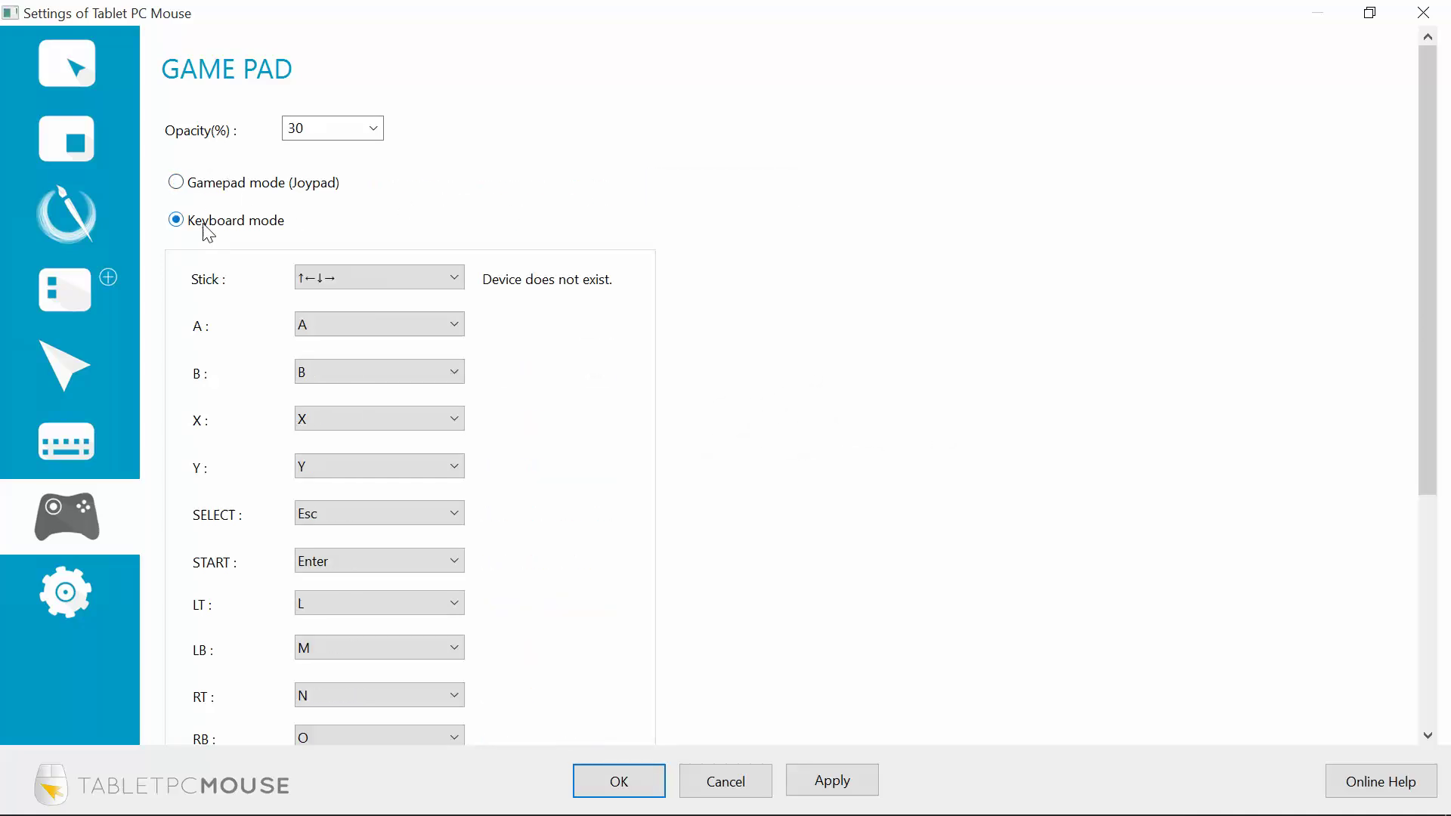
pyautogui.moveTo(1275, 242)
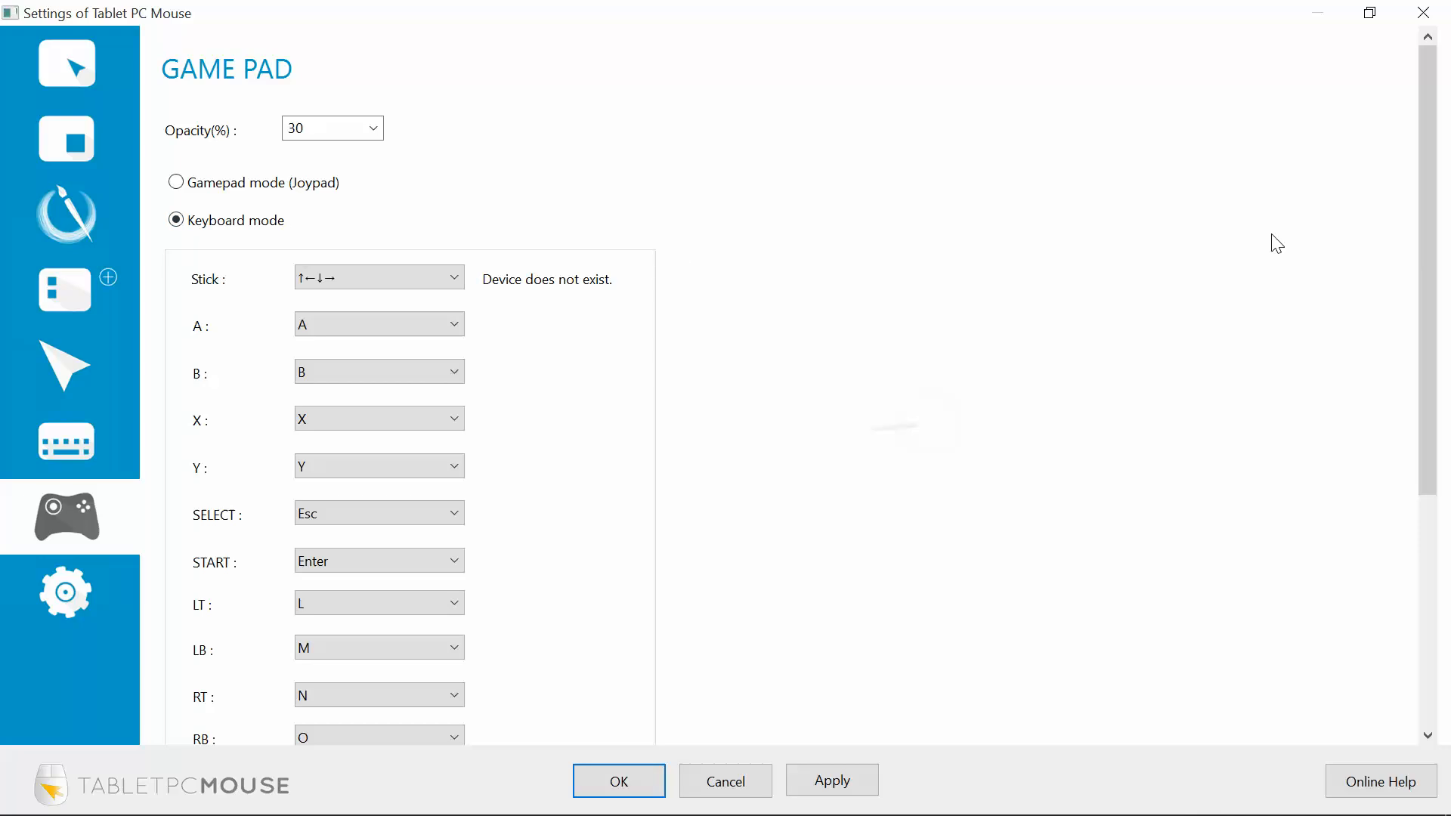
# Review the Stick dropdown choices and keep the arrow-key mapping
pyautogui.scroll(-3)
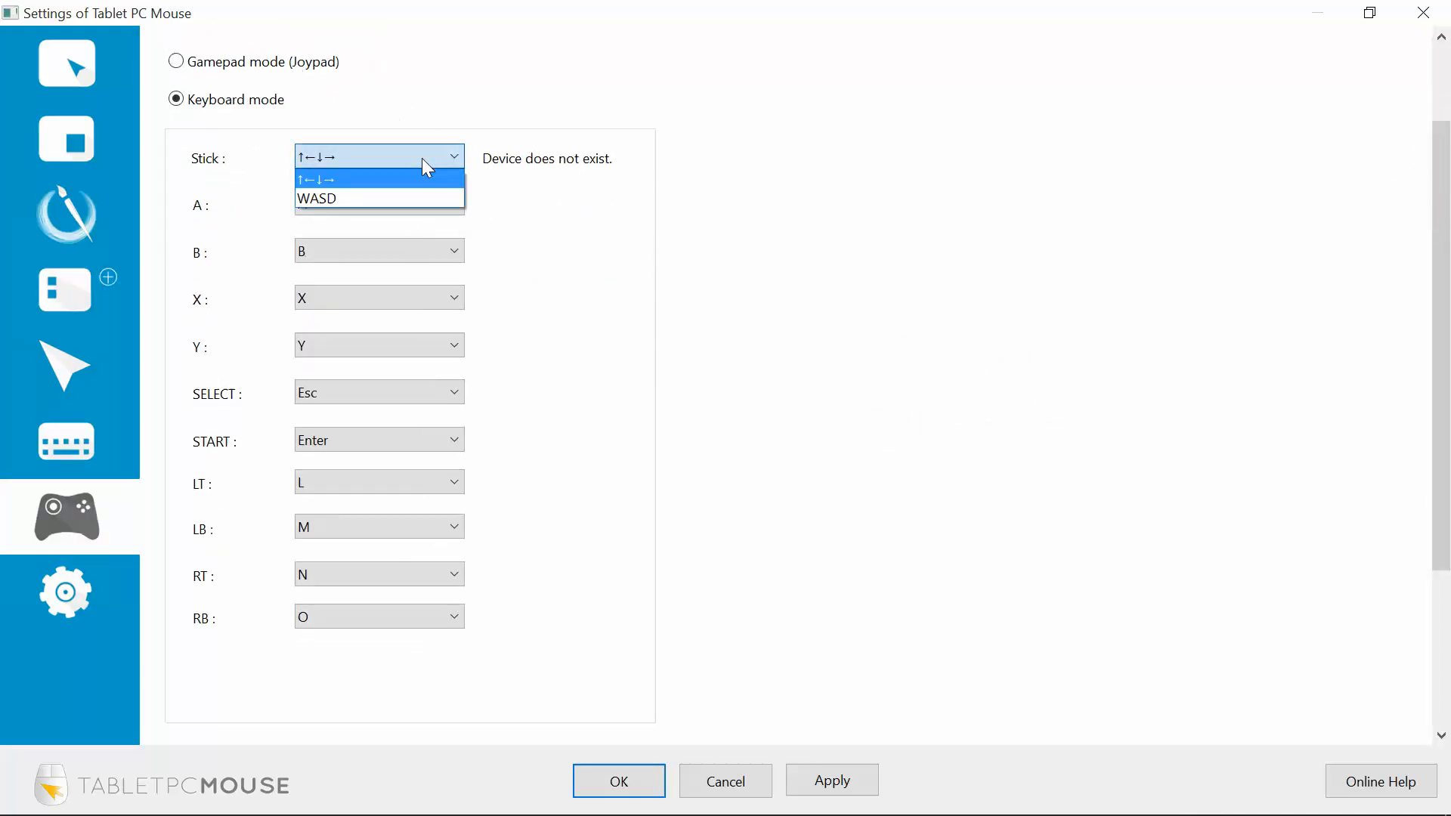
pyautogui.click(378, 180)
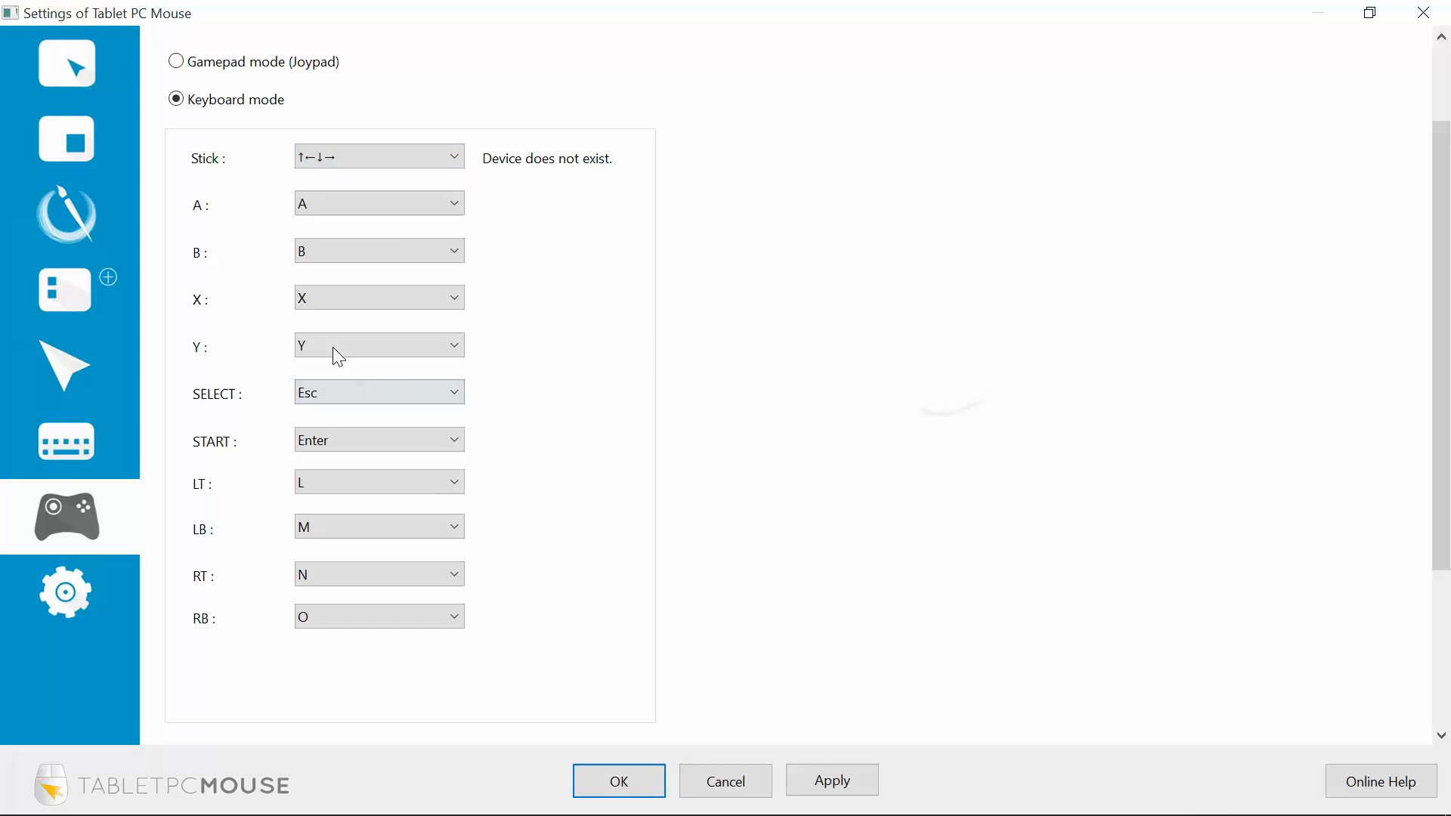
pyautogui.click(452, 345)
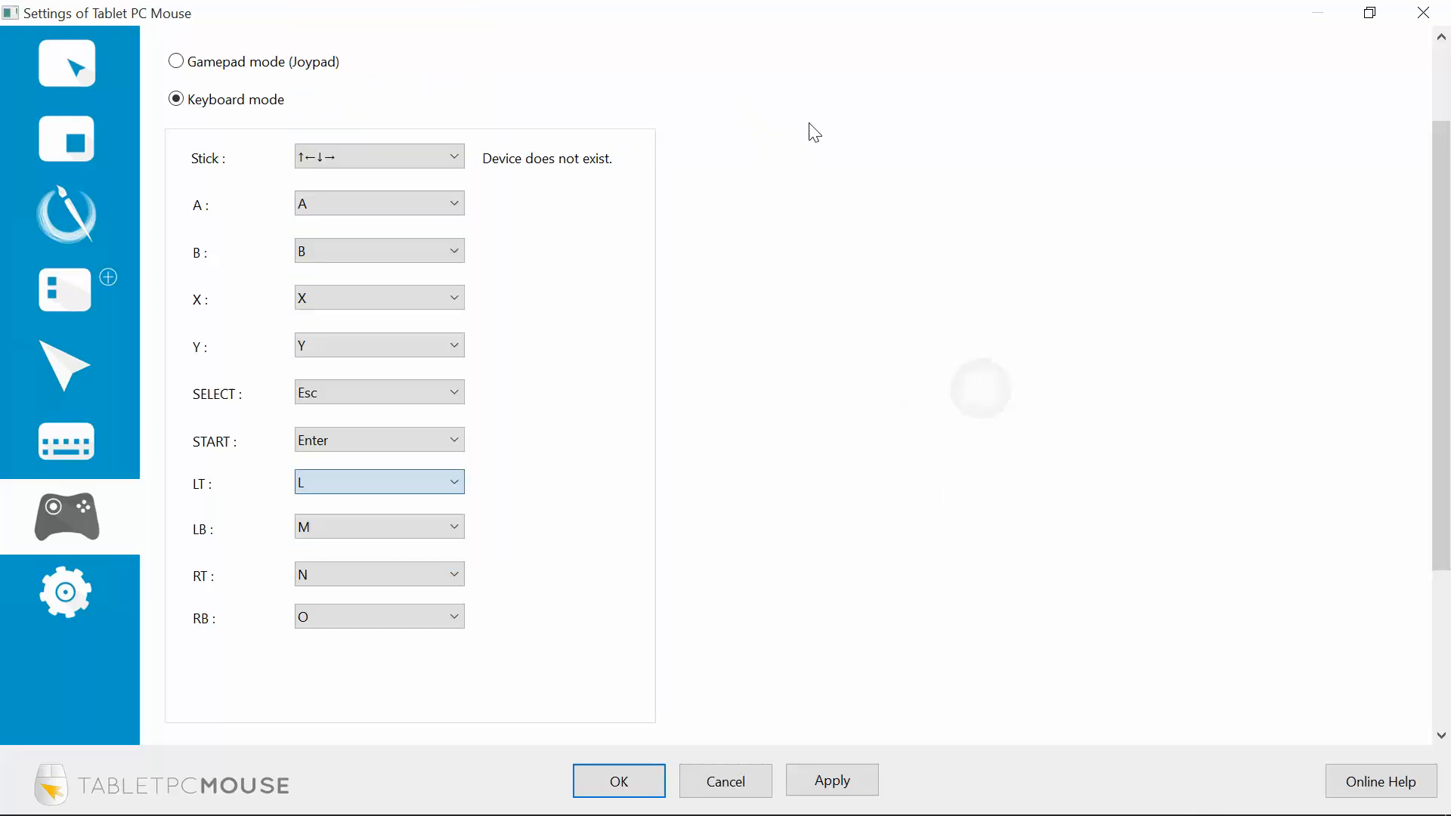
# Apply the keyboard-mode mappings and close the settings window
pyautogui.click(829, 780)
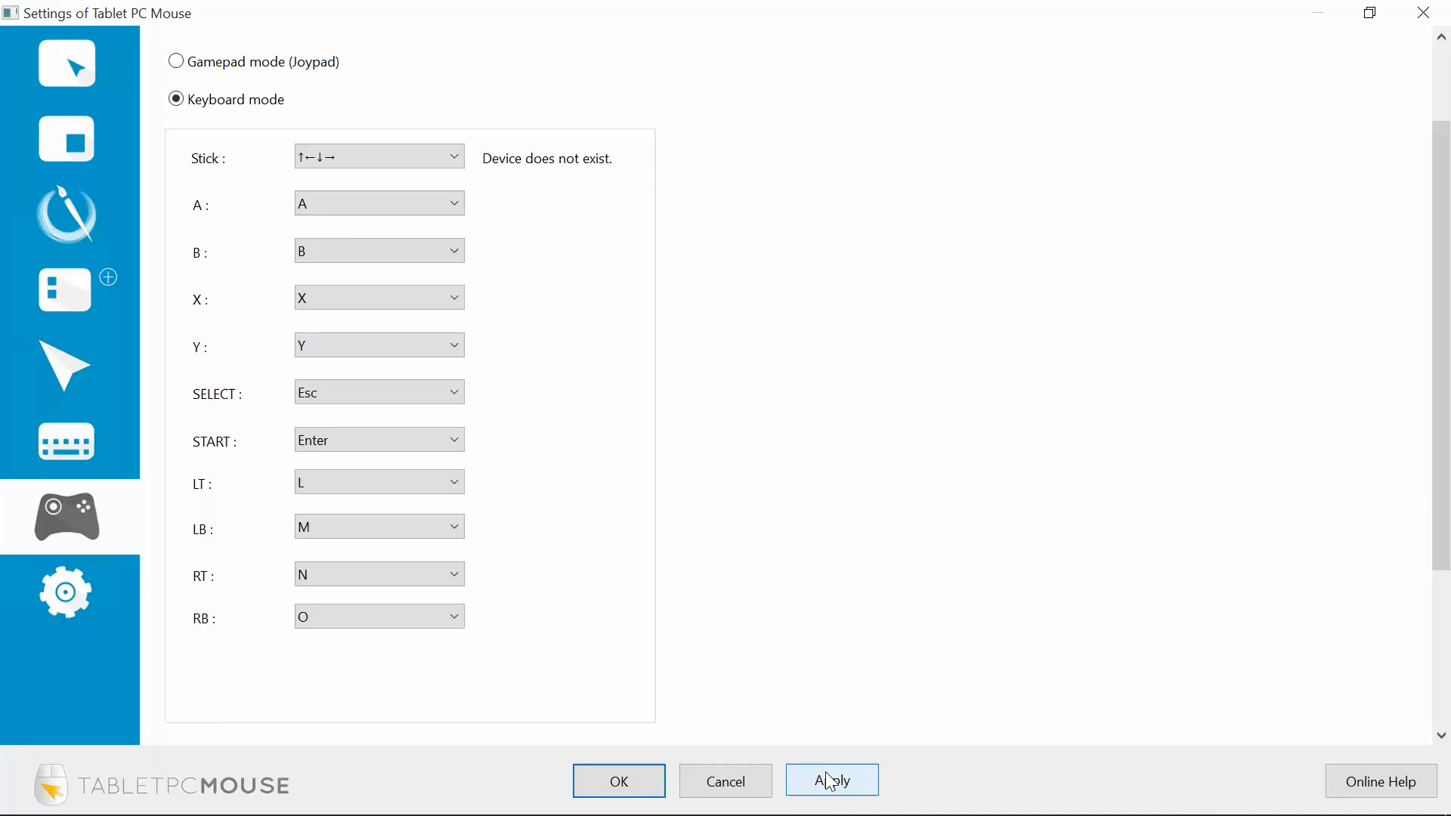
pyautogui.moveTo(618, 782)
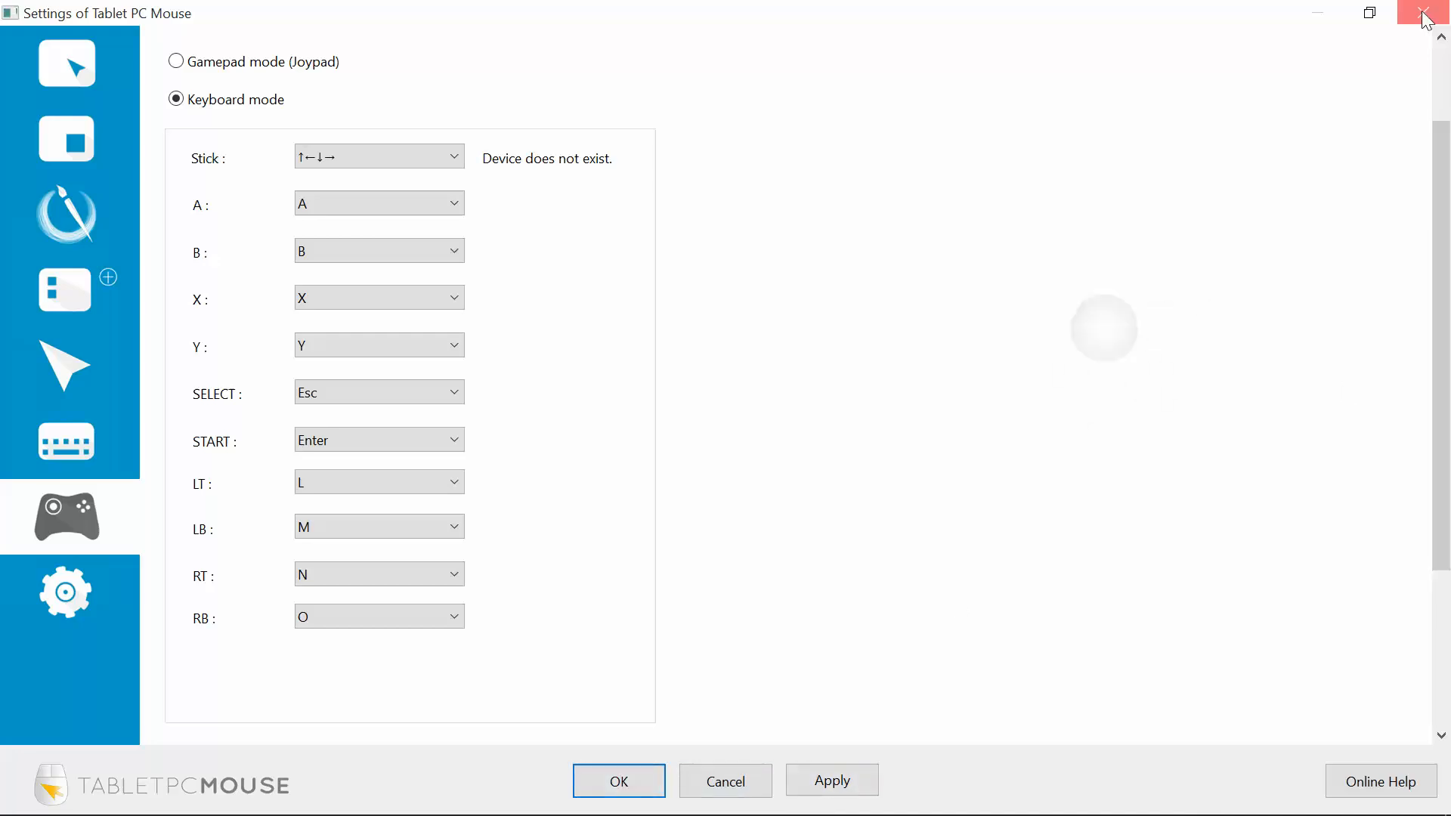
pyautogui.click(1423, 13)
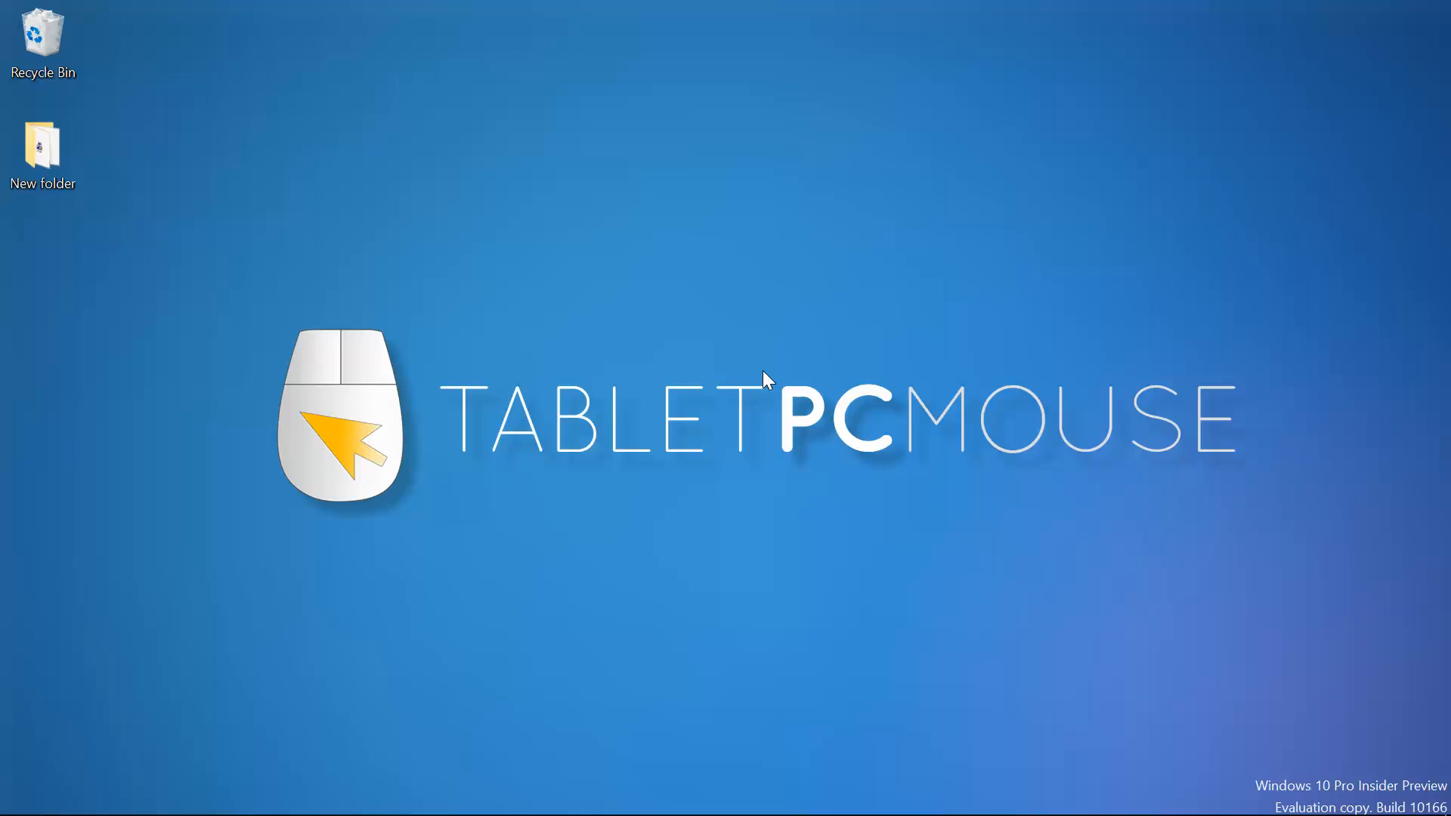